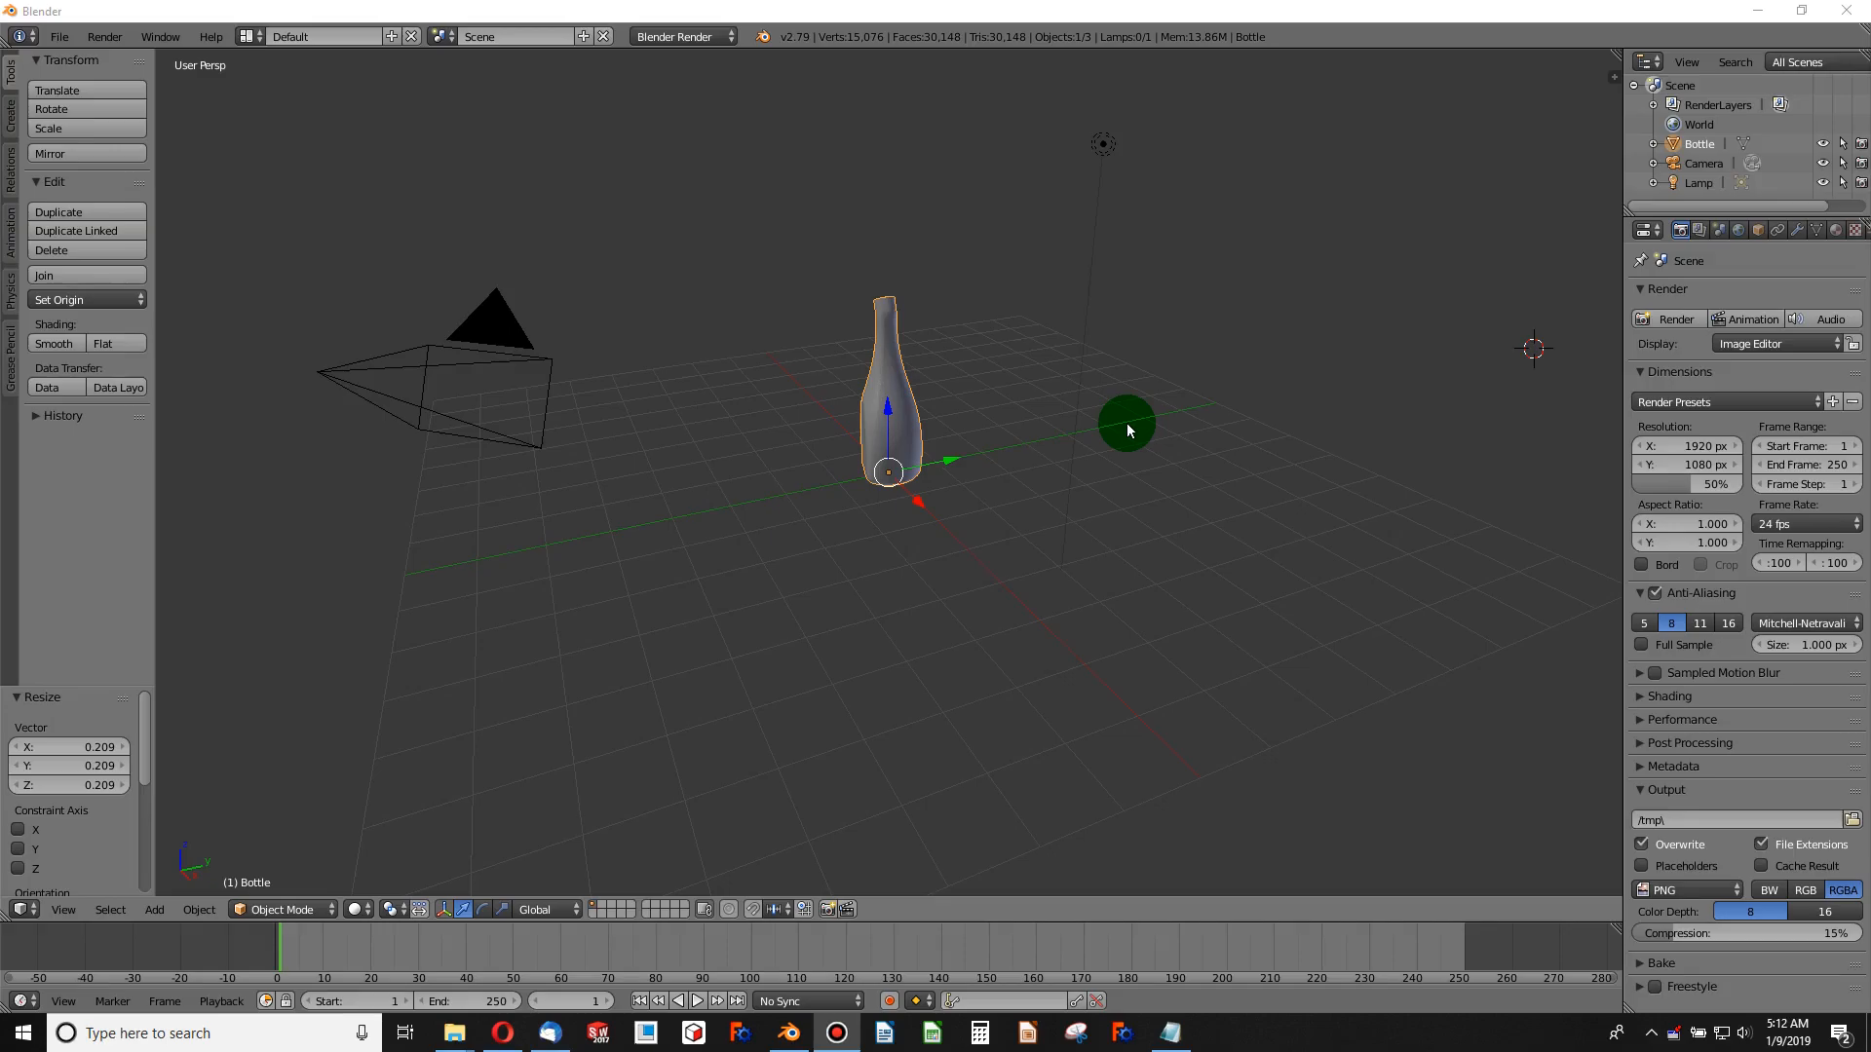
- Switch the 3D viewport shading to Rendered for a live preview of the bottle
left_click_drag(1124, 426, 565, 624)
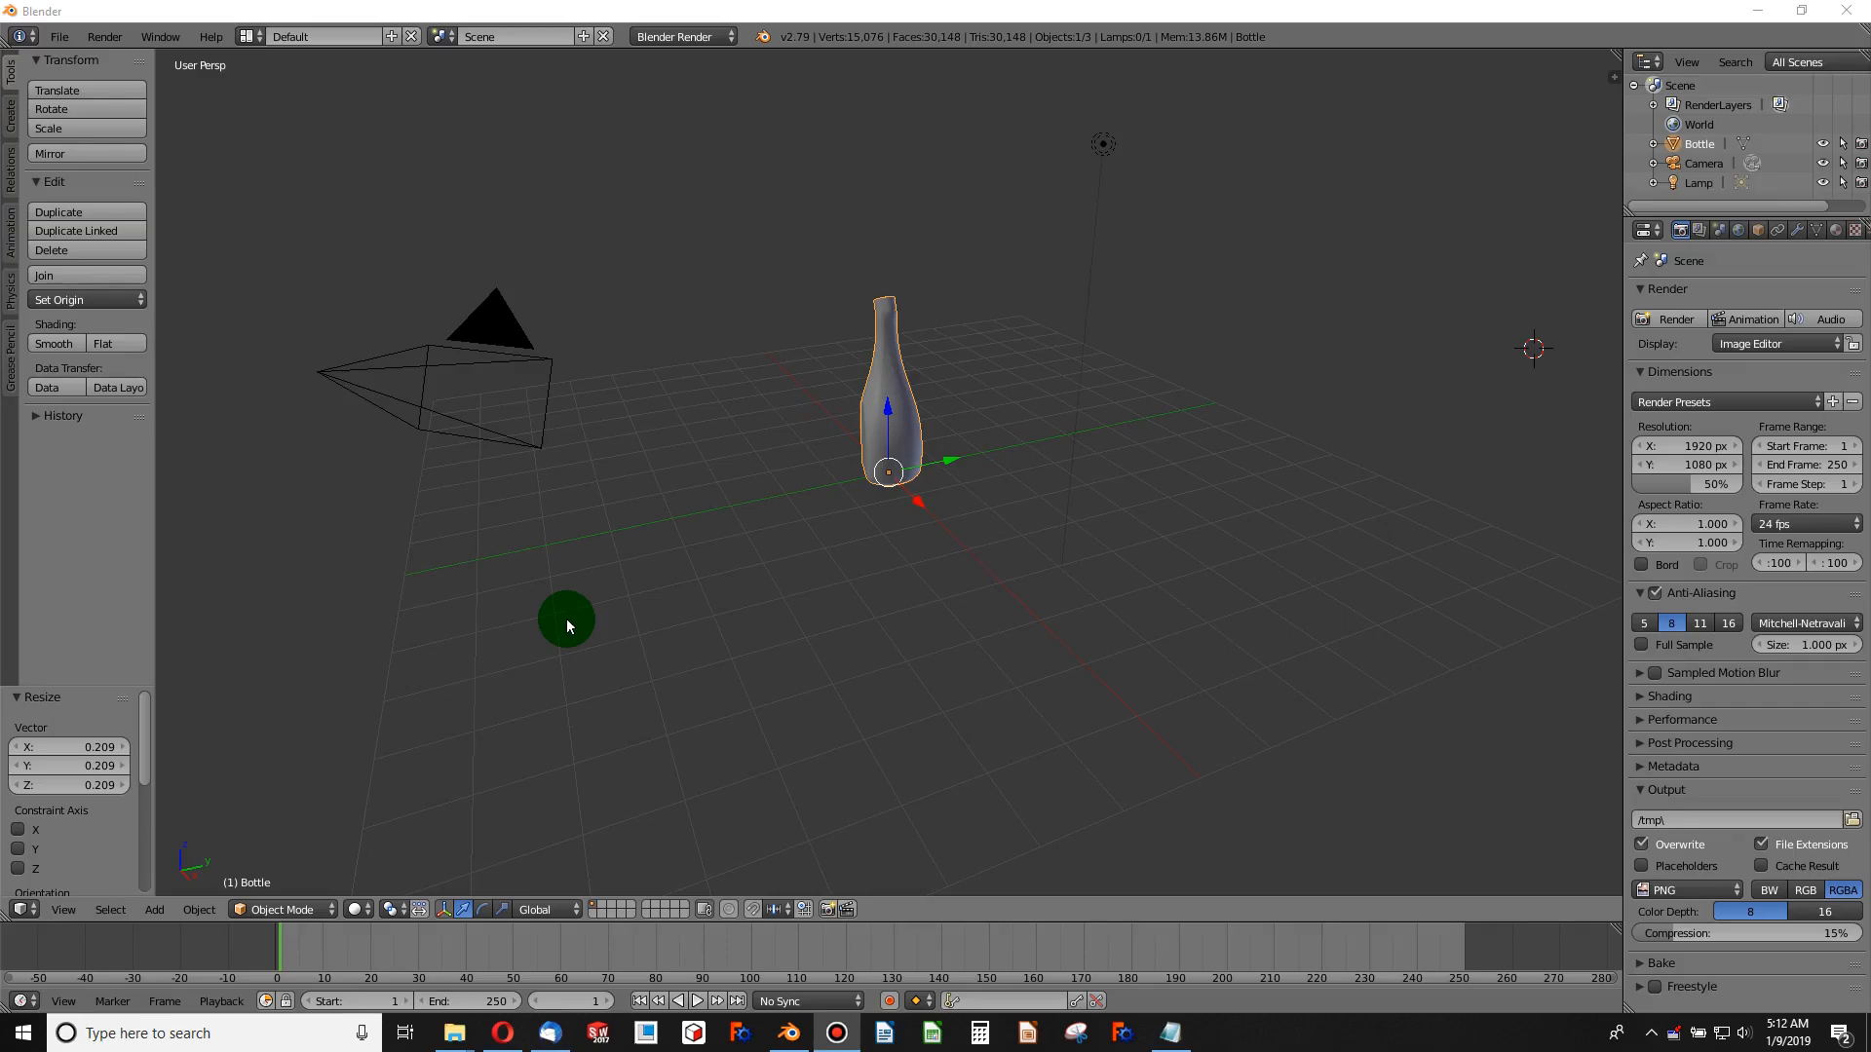
left_click(355, 910)
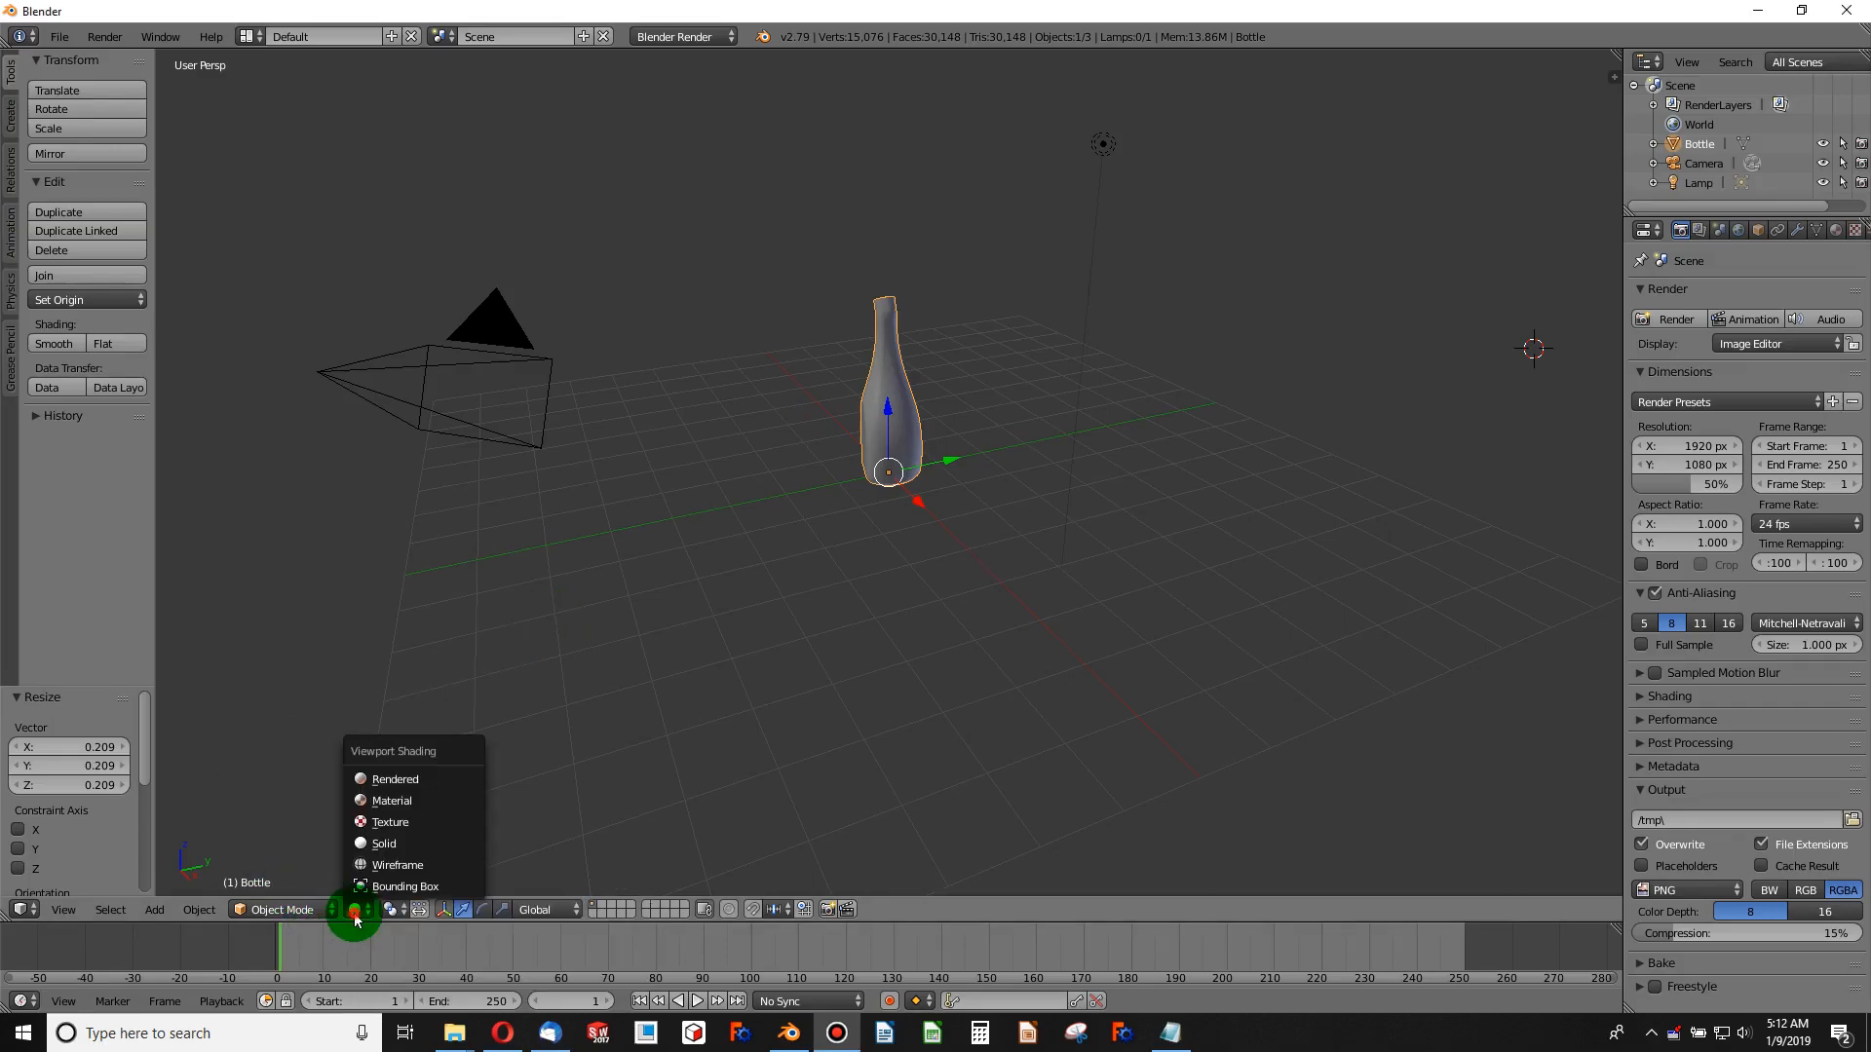
mouse_move(411, 779)
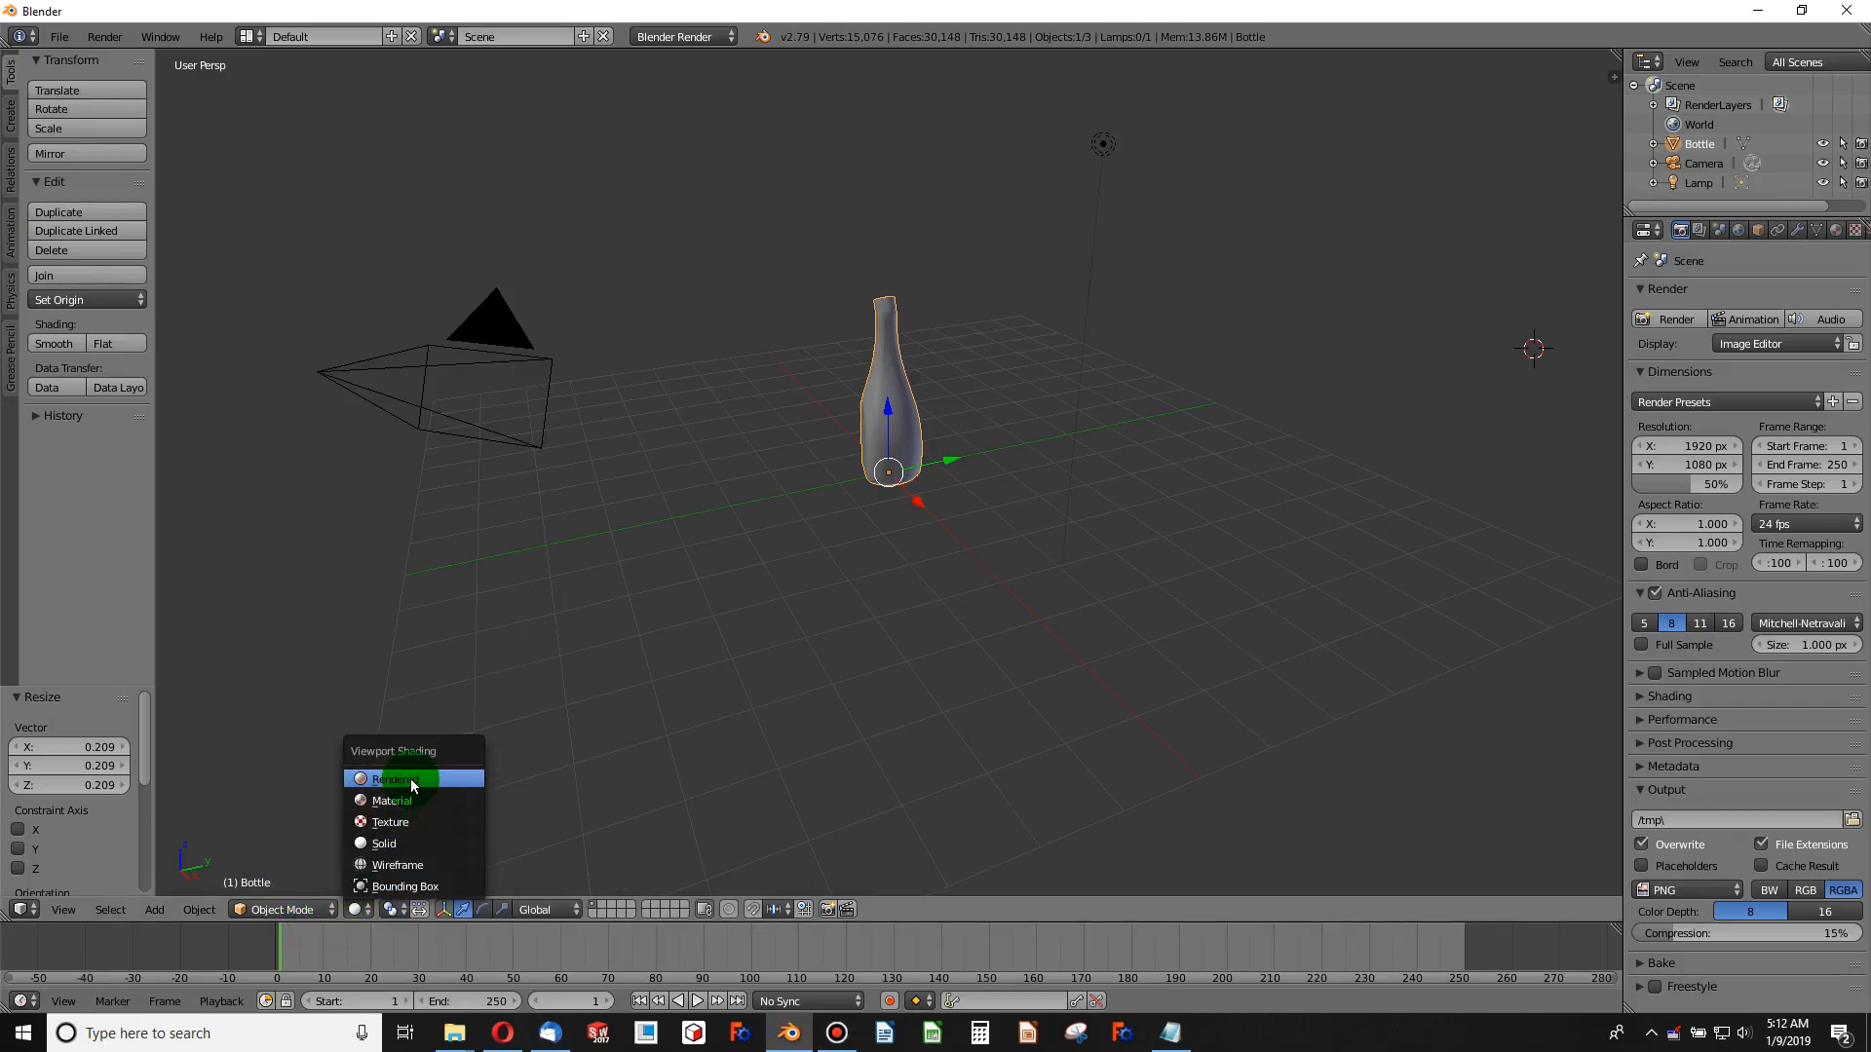
left_click(391, 780)
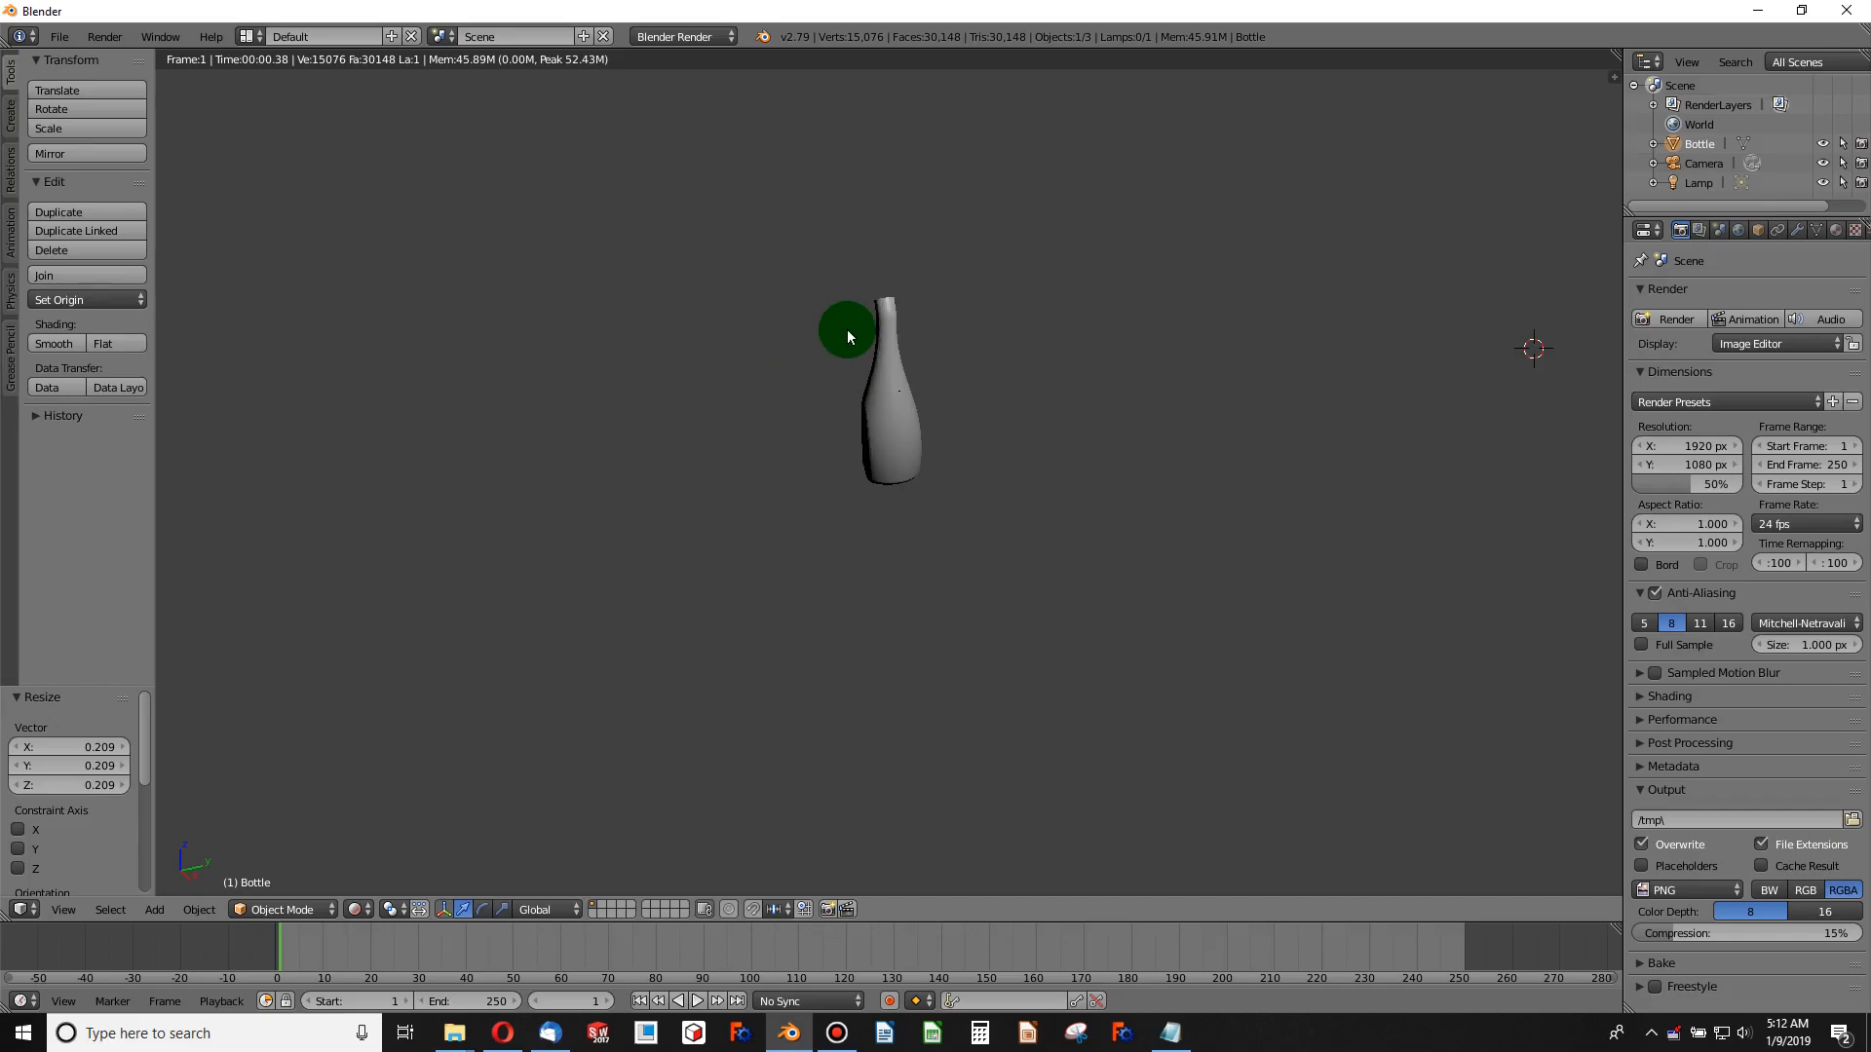
- In solid camera view, scale the bottle to about 1.3 times and shift it along X
left_click(362, 910)
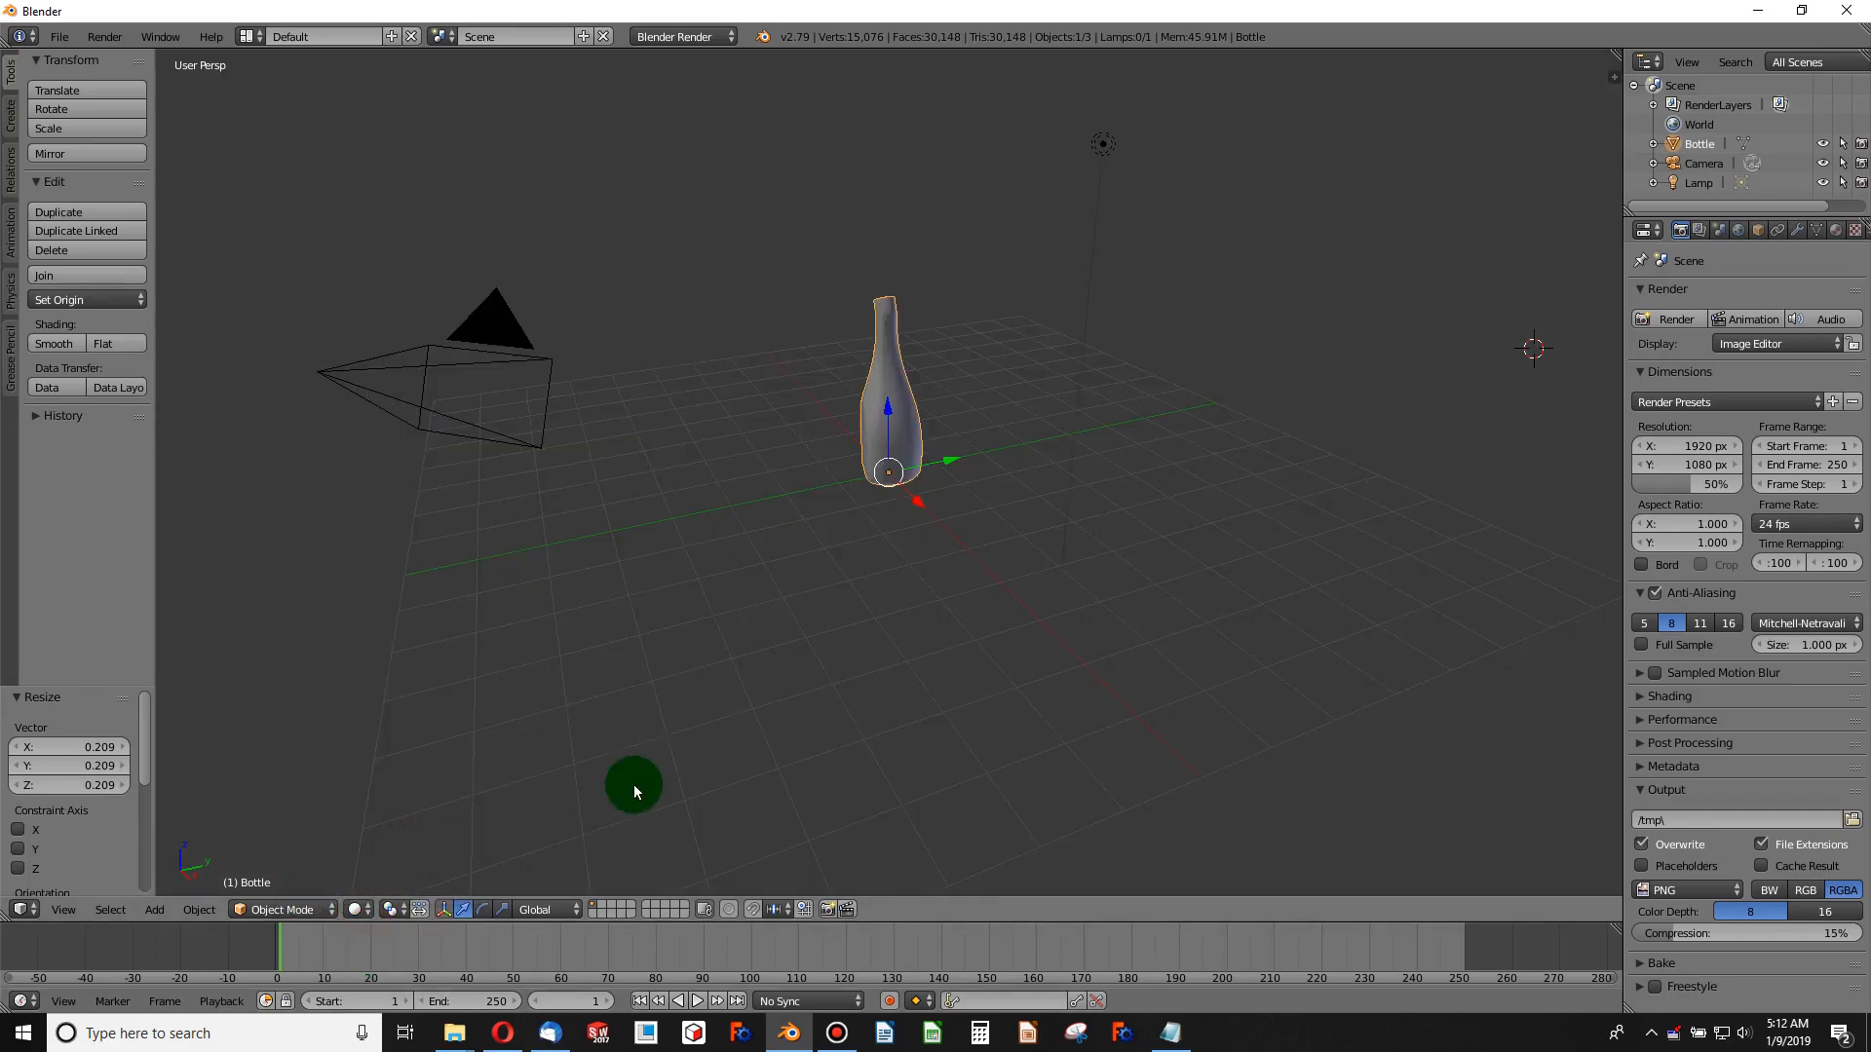
mouse_move(482, 390)
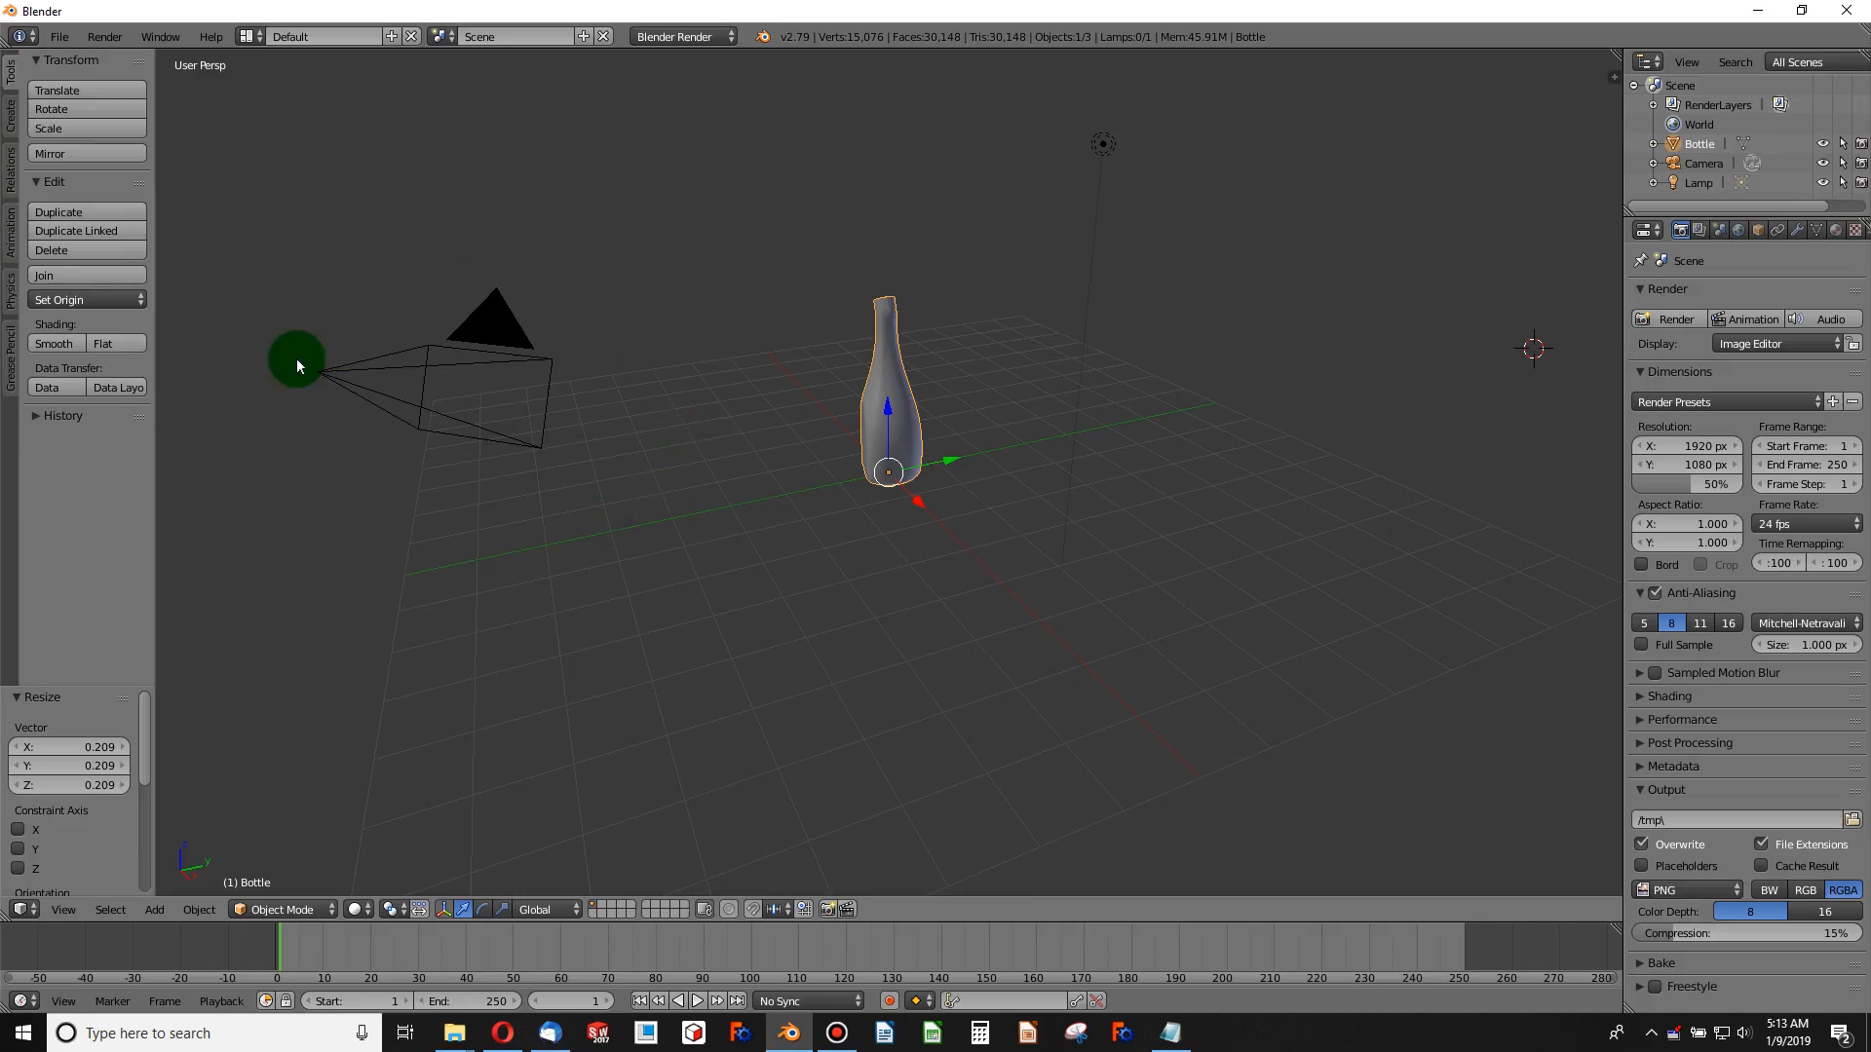
left_click_drag(296, 364, 551, 396)
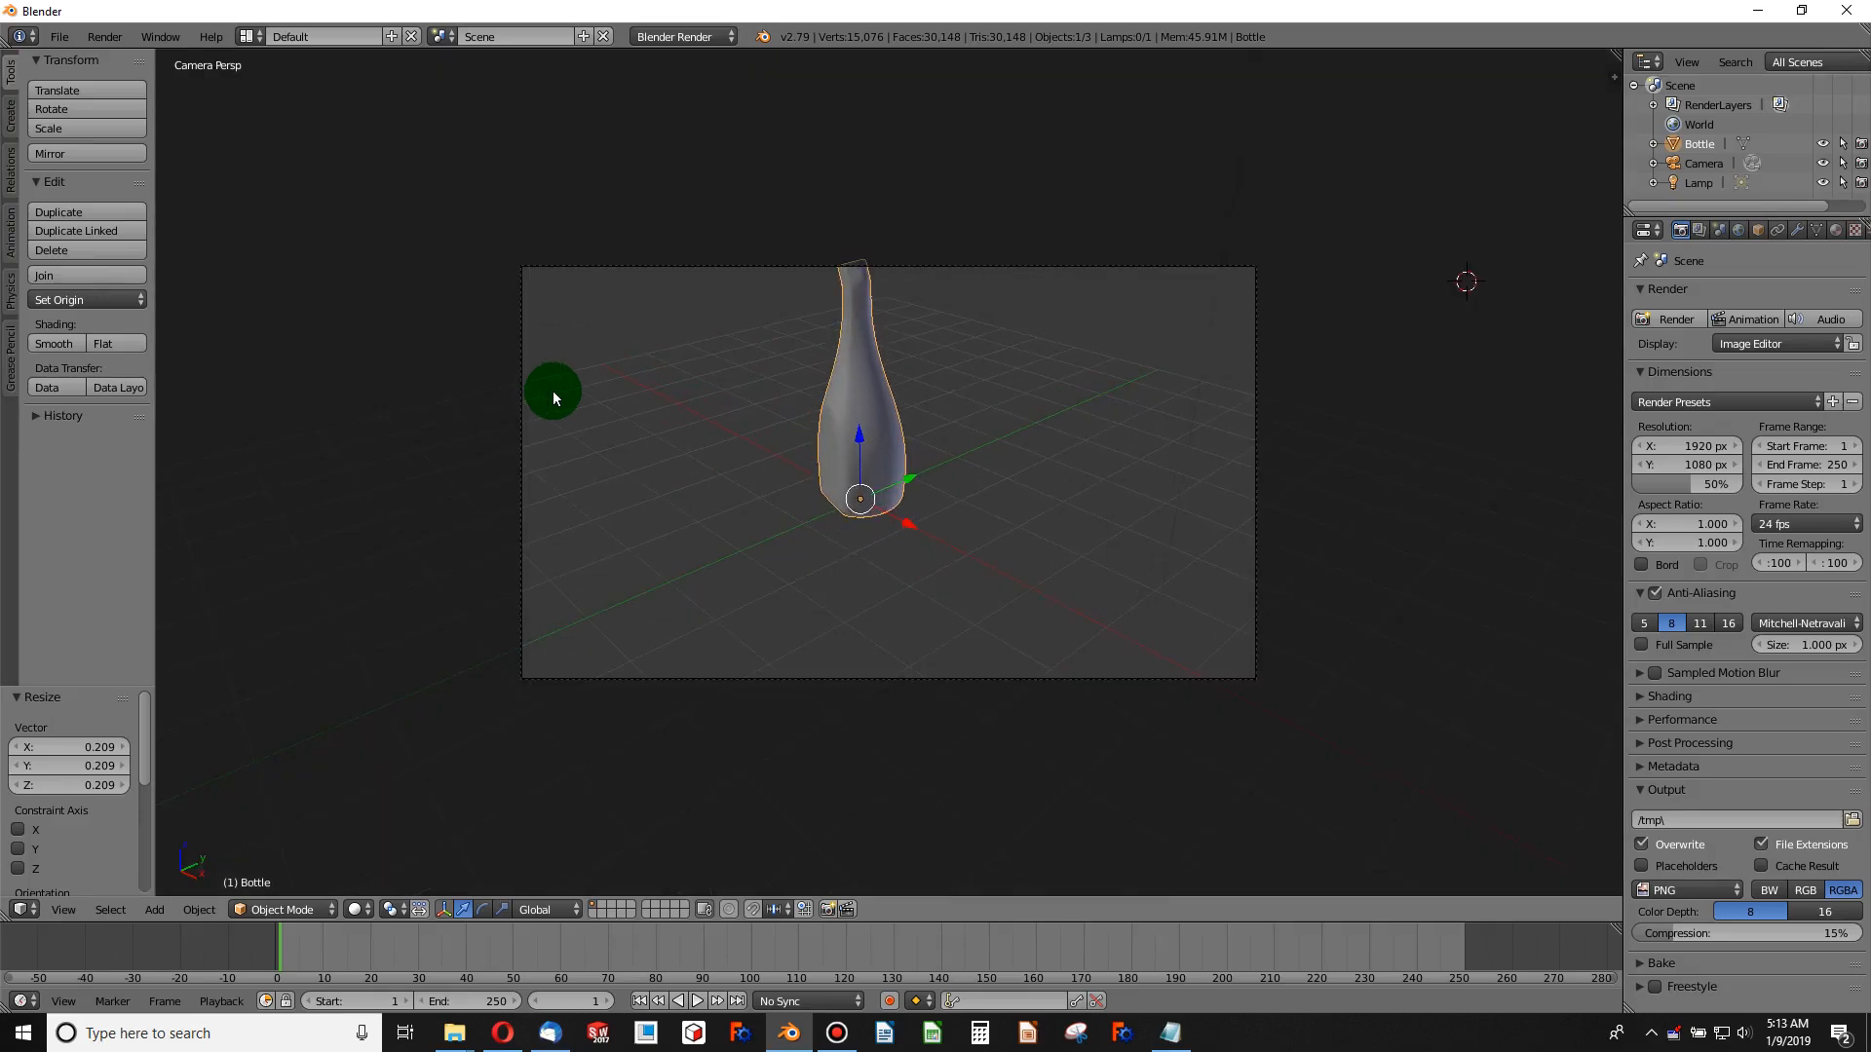
mouse_move(896, 436)
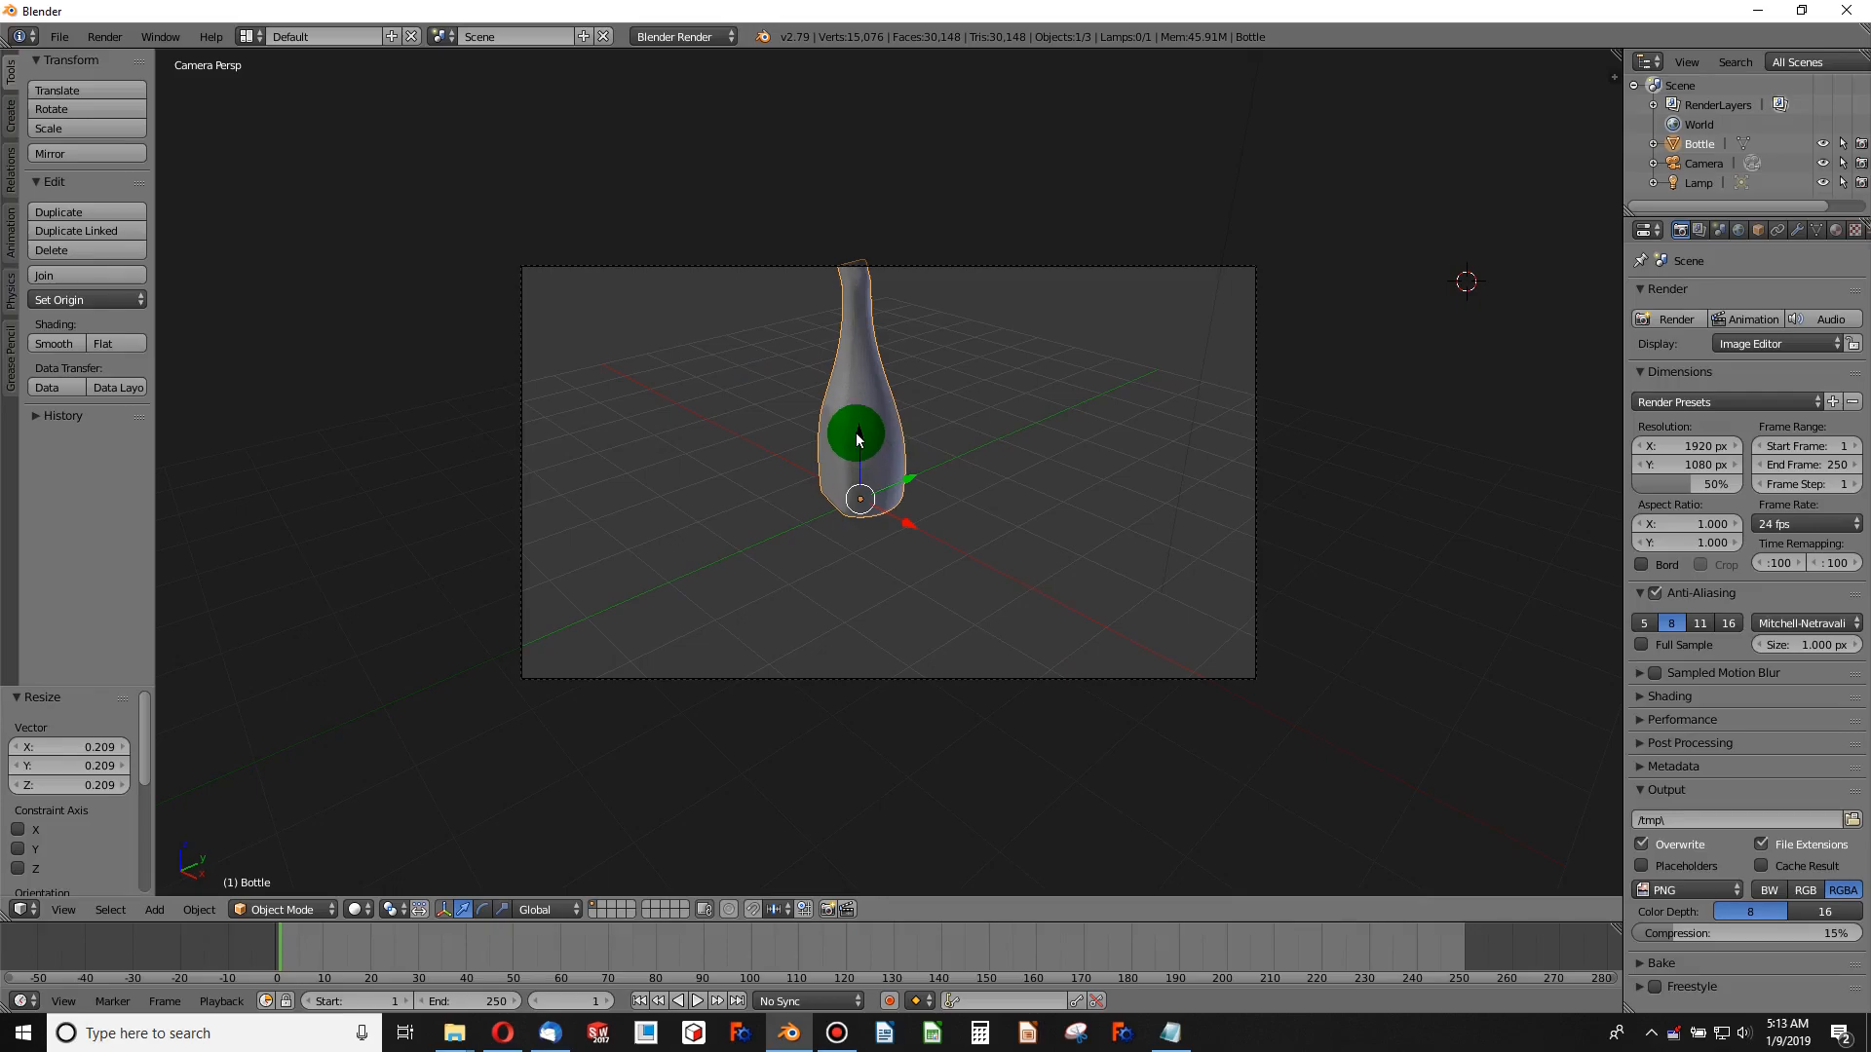
left_click_drag(855, 440, 932, 475)
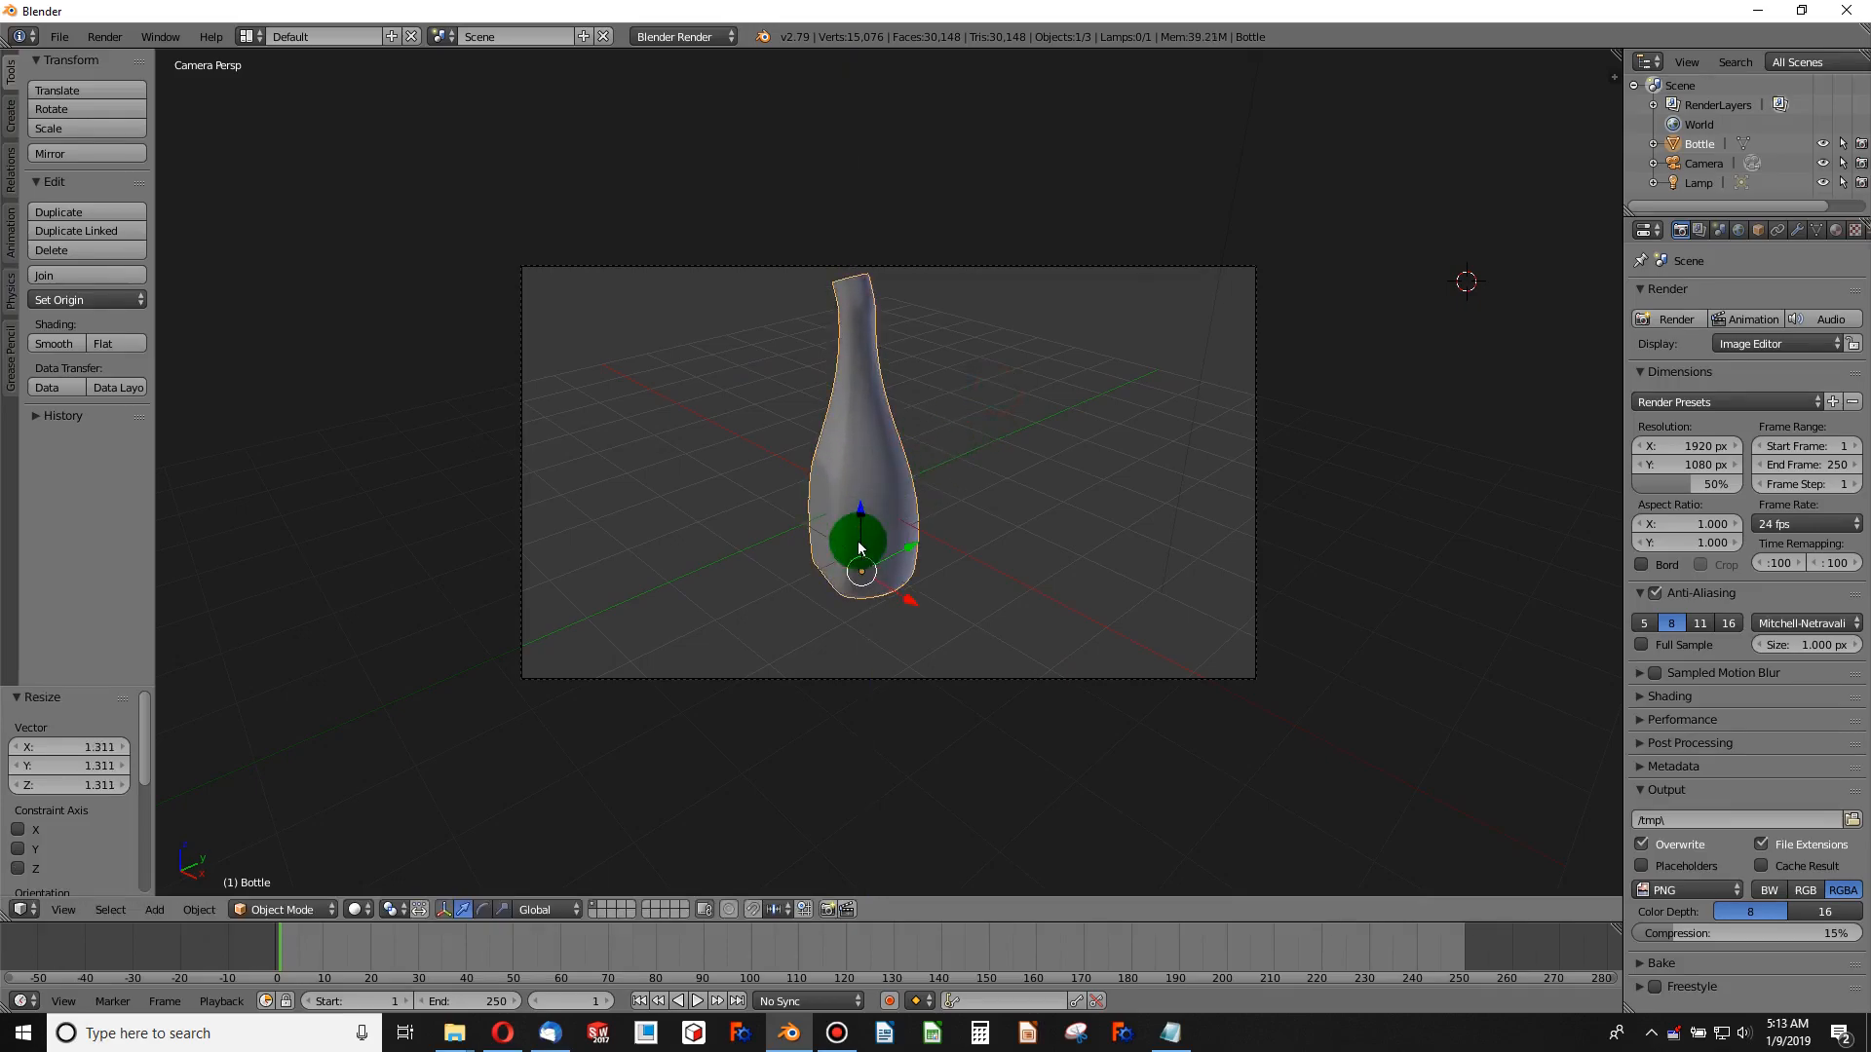
left_click_drag(859, 550, 916, 620)
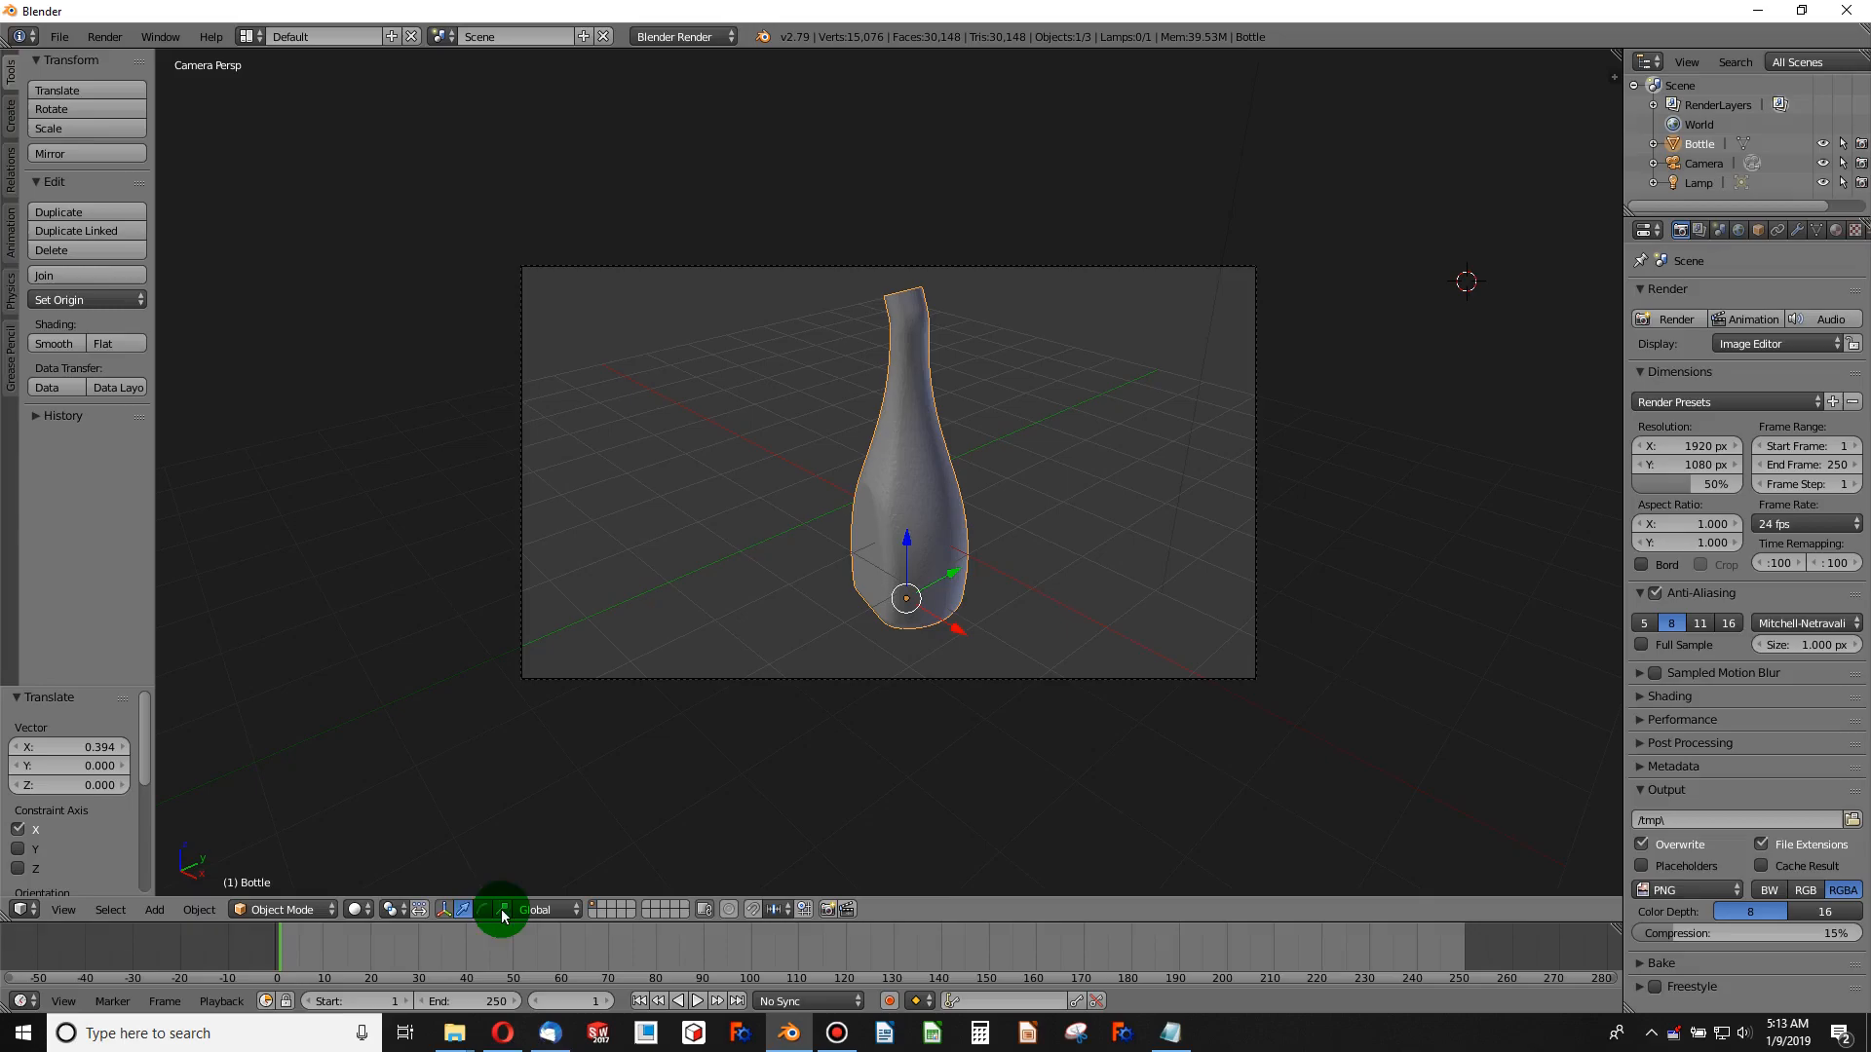
- Switch the camera view's shading to Rendered to preview the framed bottle
left_click(493, 910)
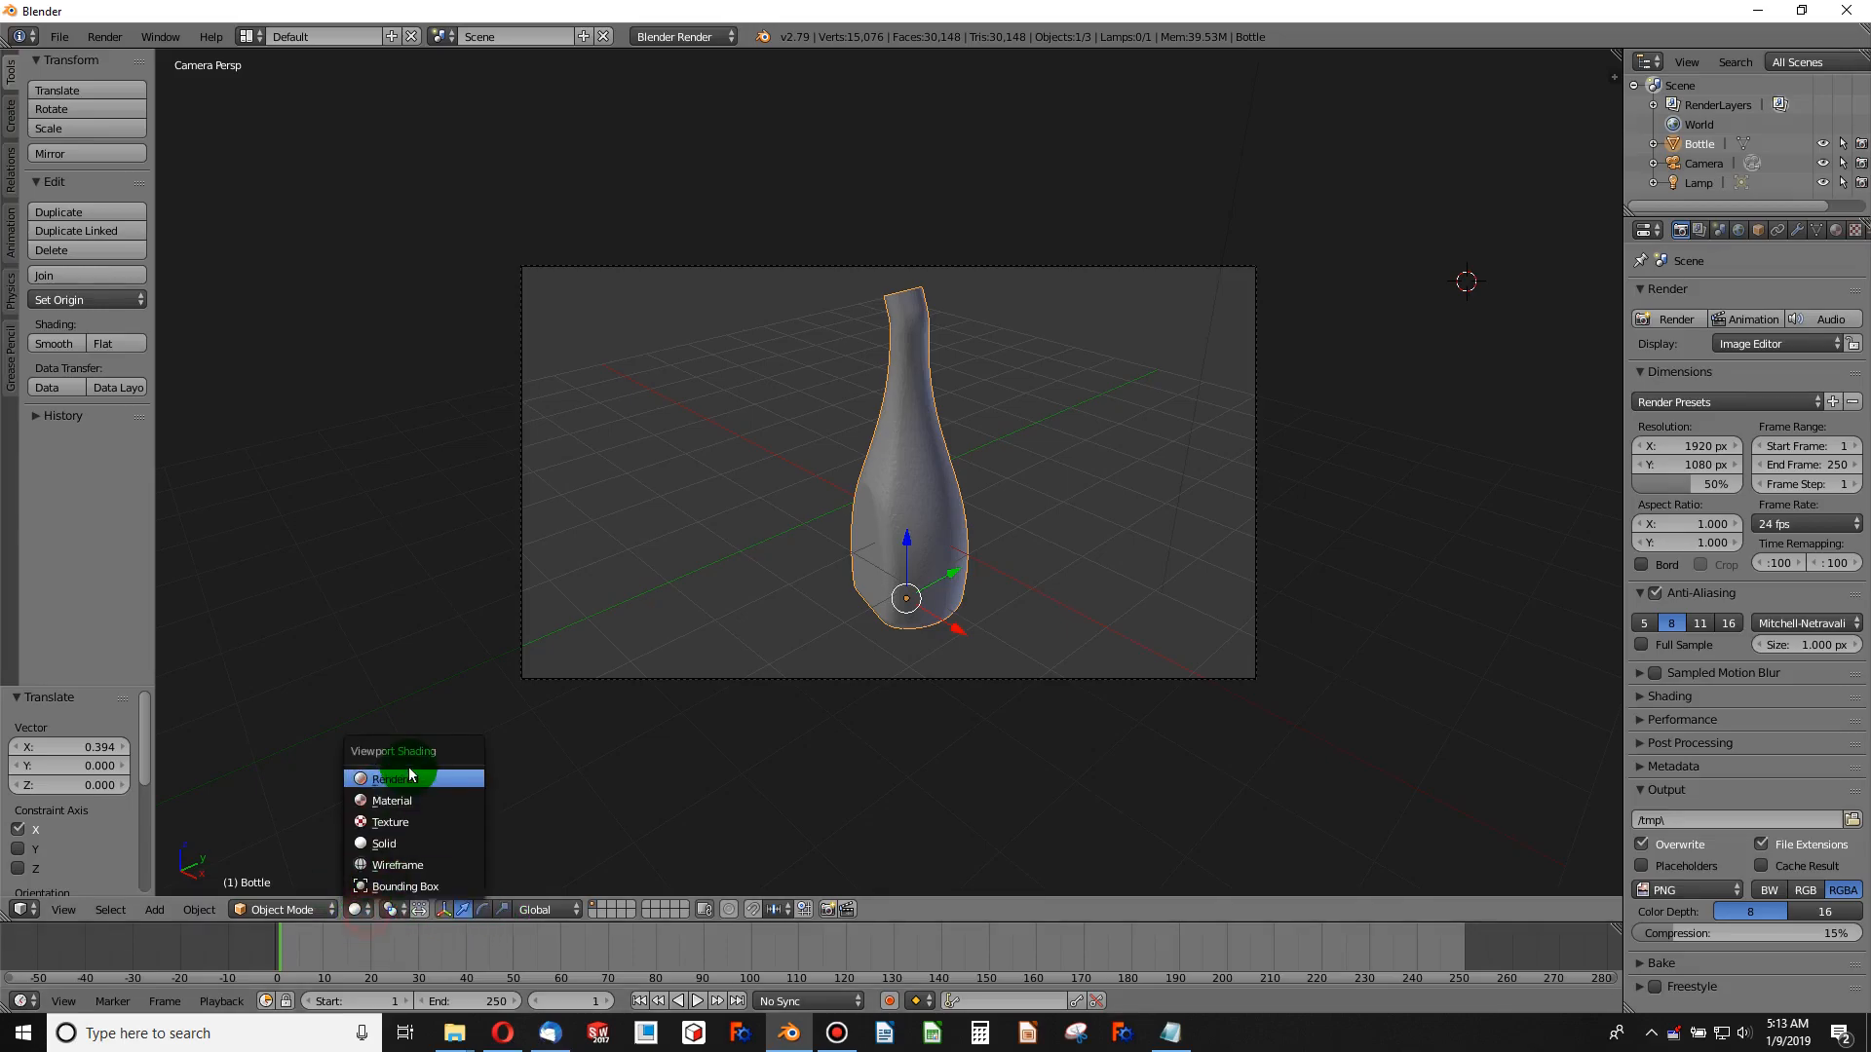
left_click(386, 777)
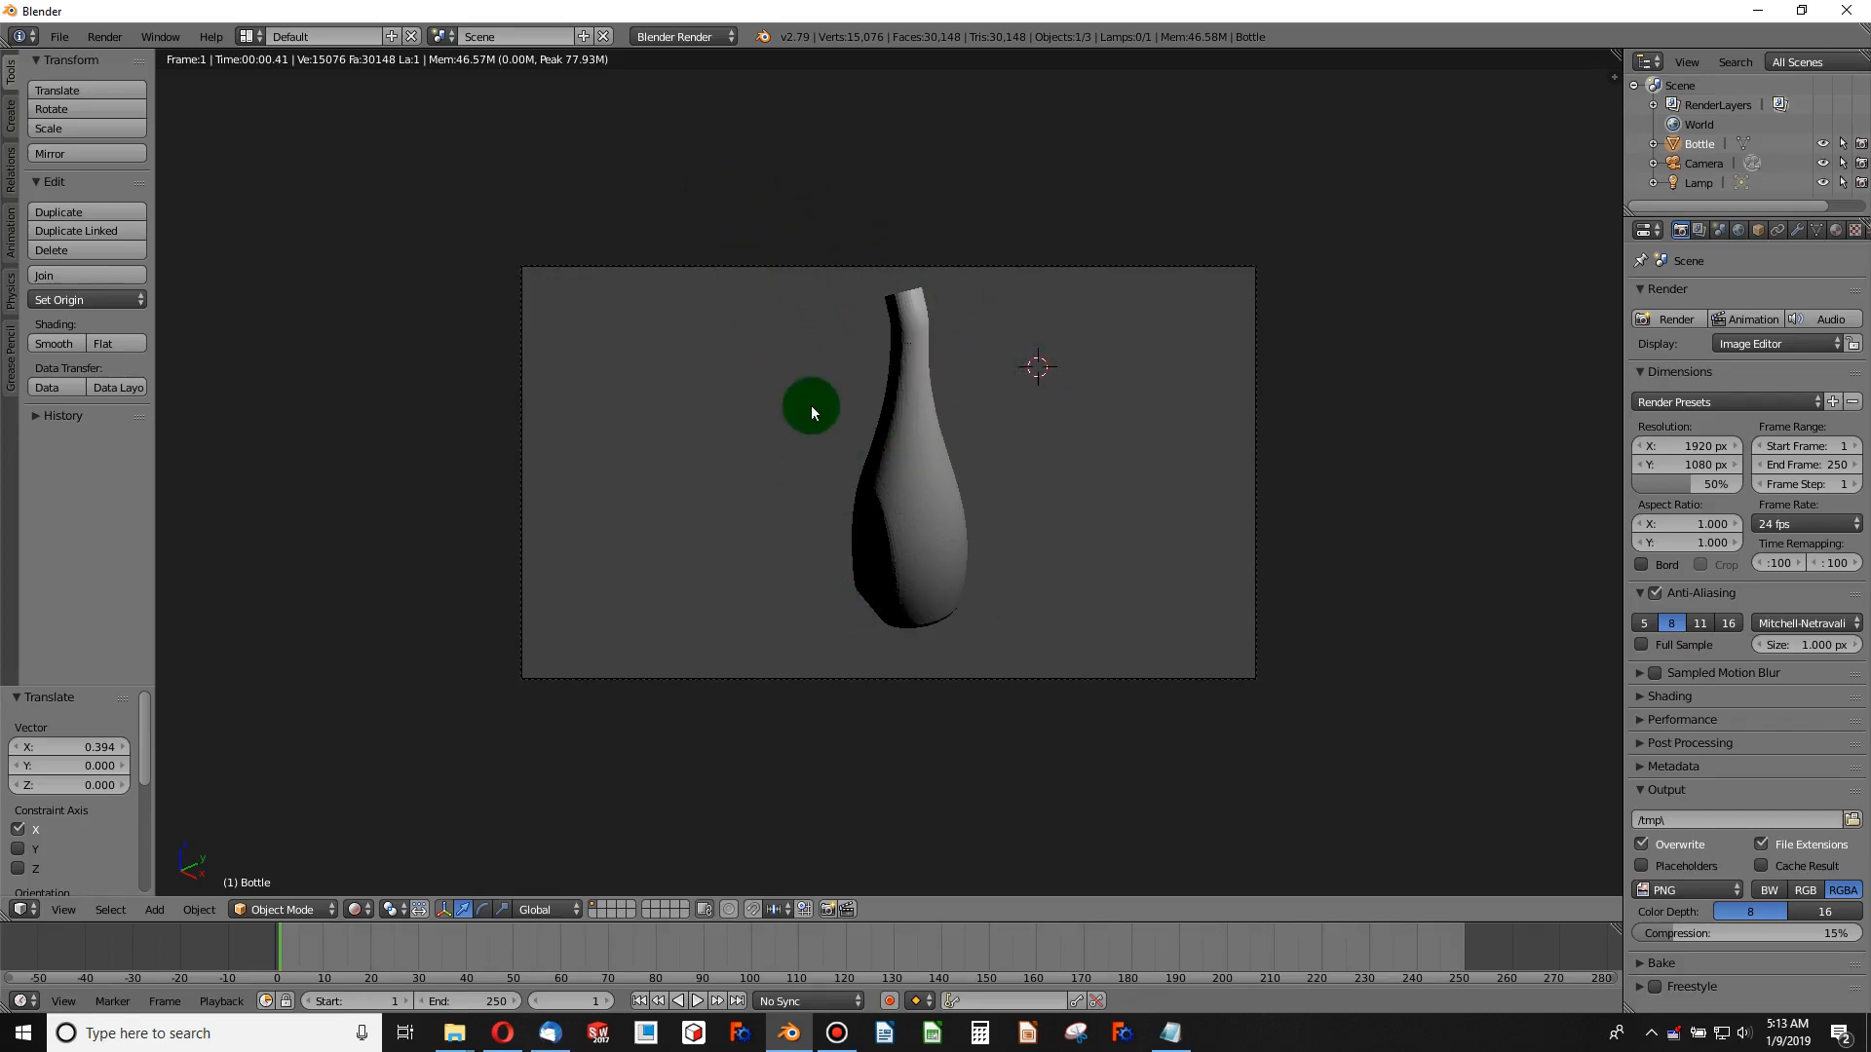
mouse_move(727, 35)
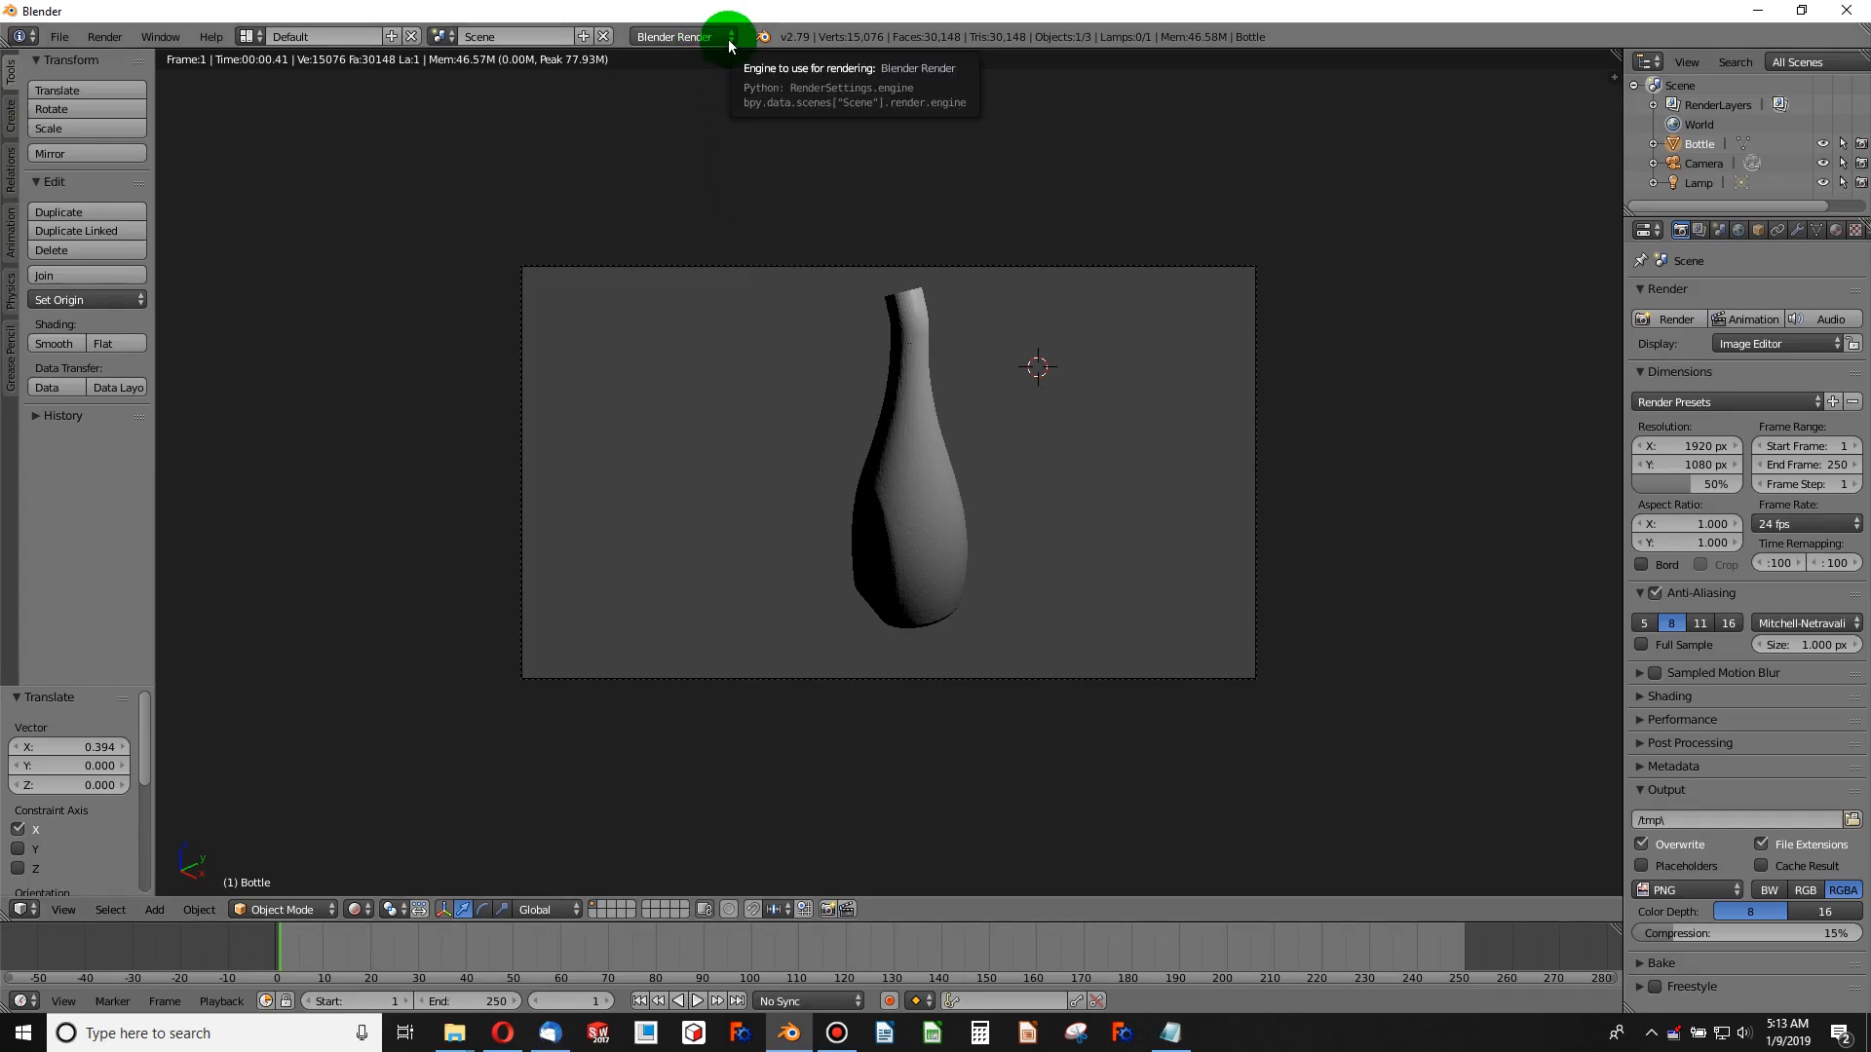
- Choose Cycles Render as the scene's render engine
left_click(674, 36)
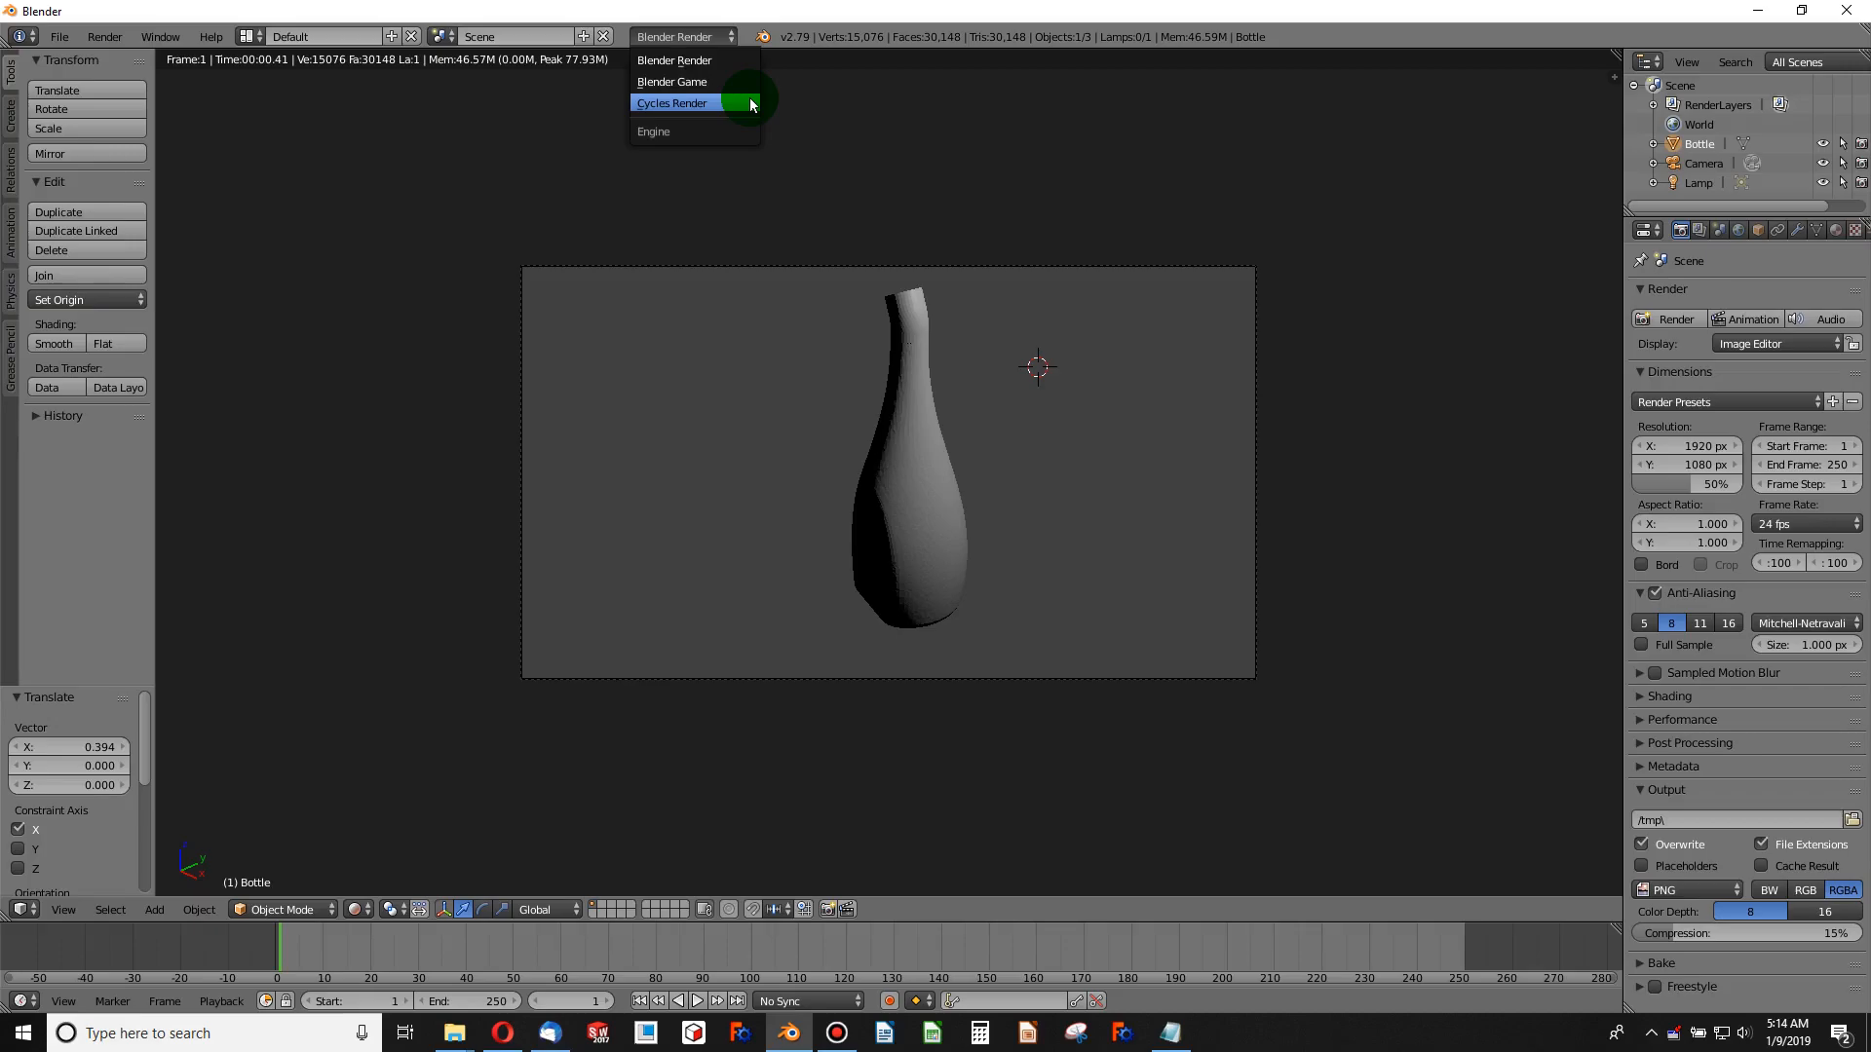
left_click(672, 103)
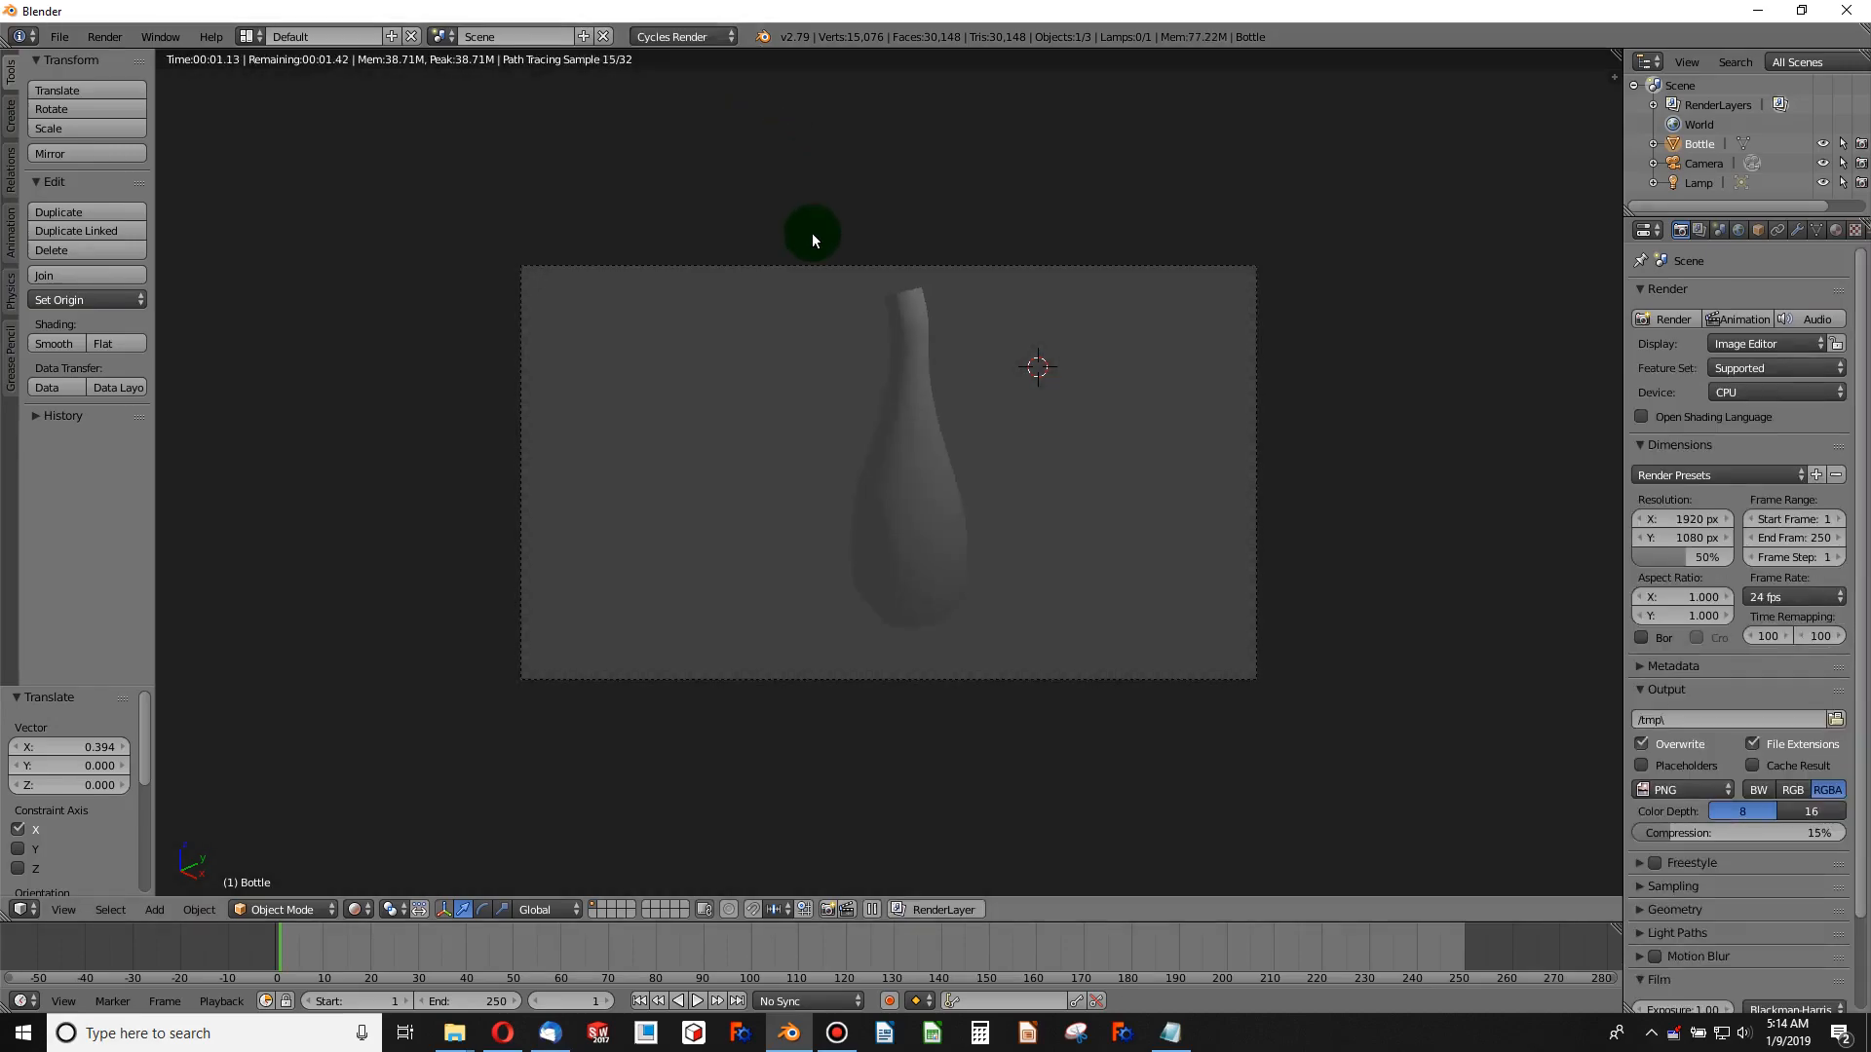
mouse_move(842, 571)
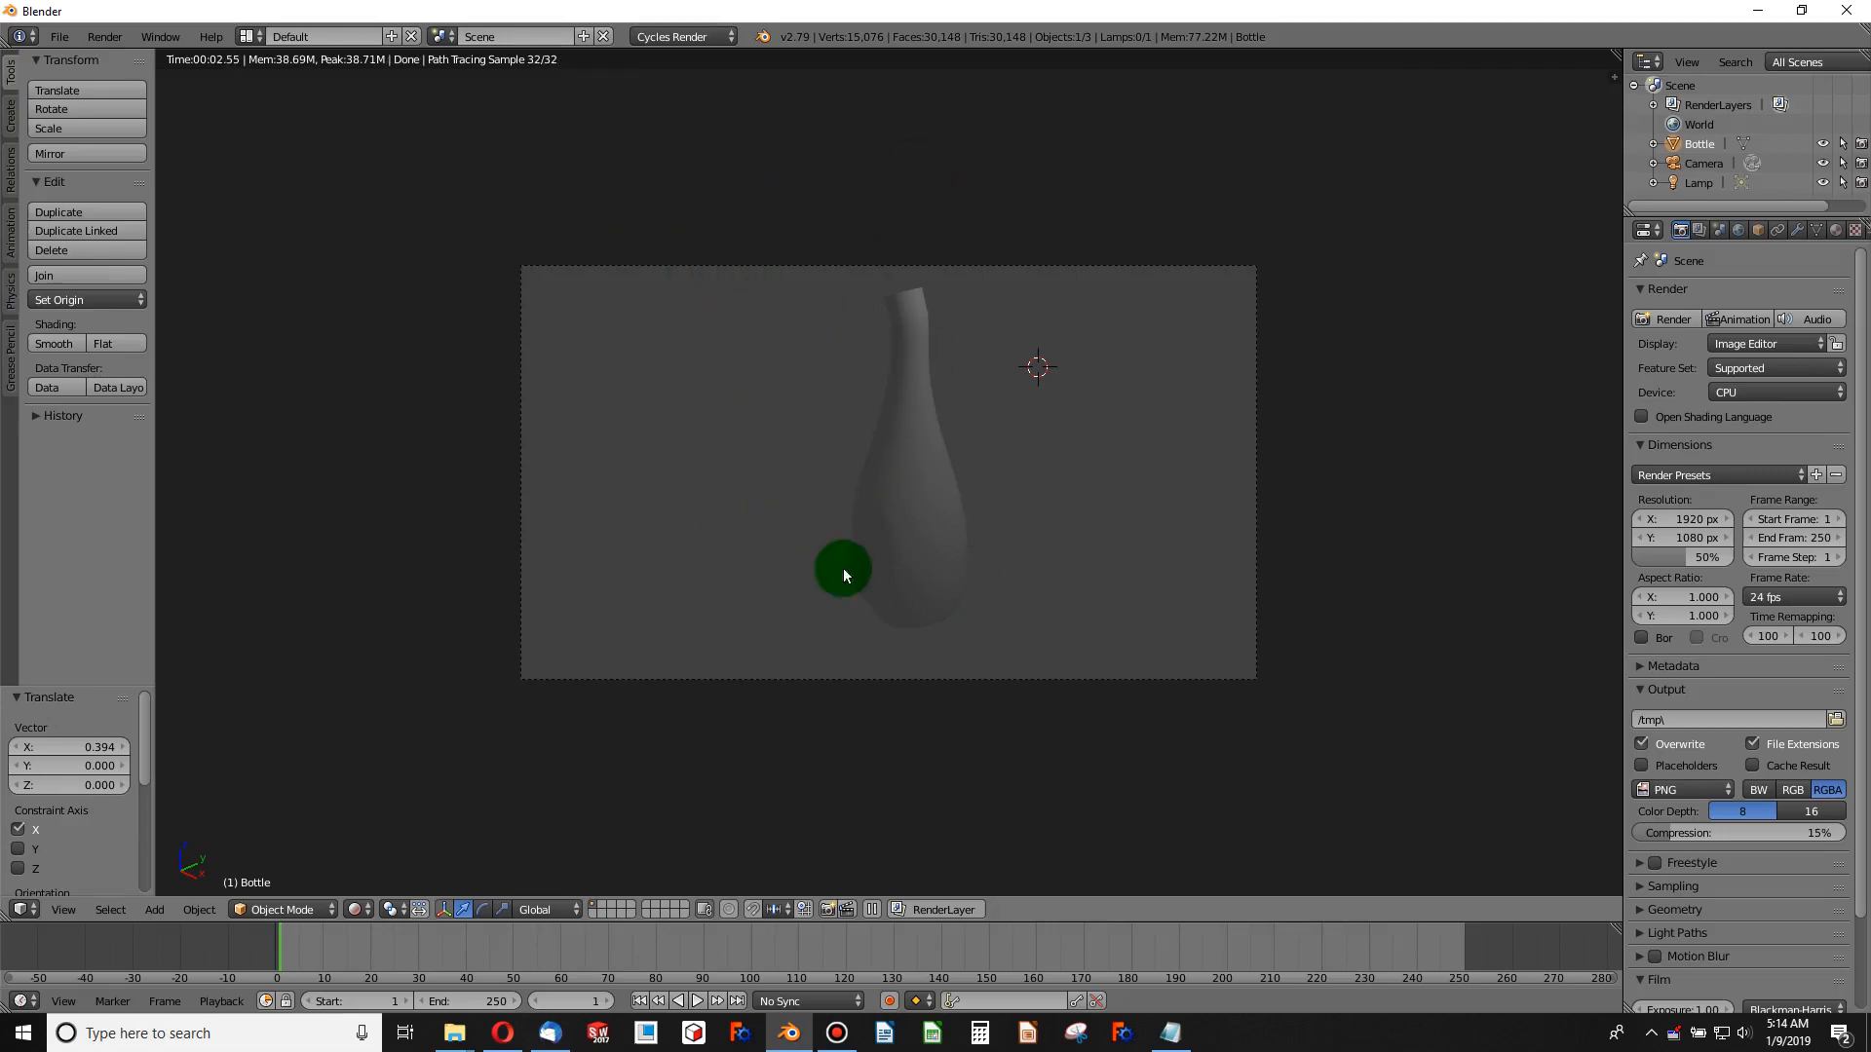
- Orbit to a new angle on the bottle and align the camera to that viewpoint
left_click_drag(842, 571, 861, 464)
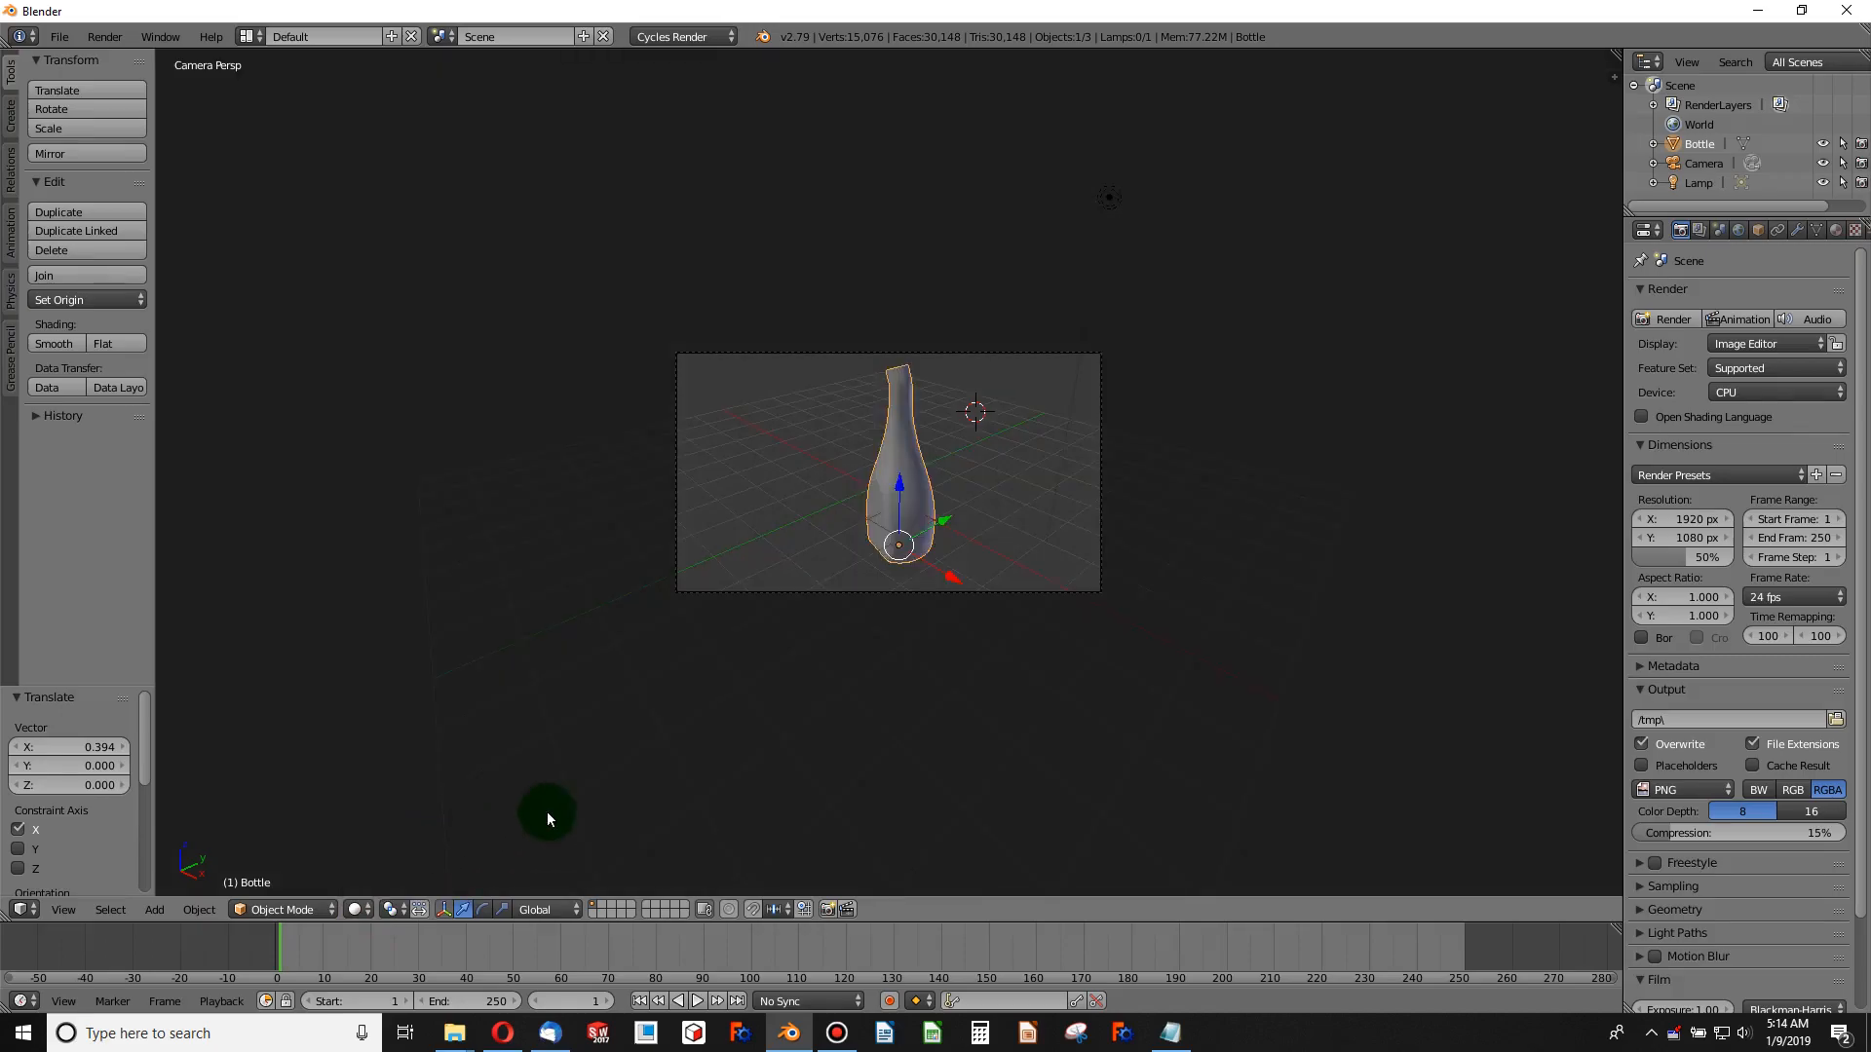
mouse_move(774, 713)
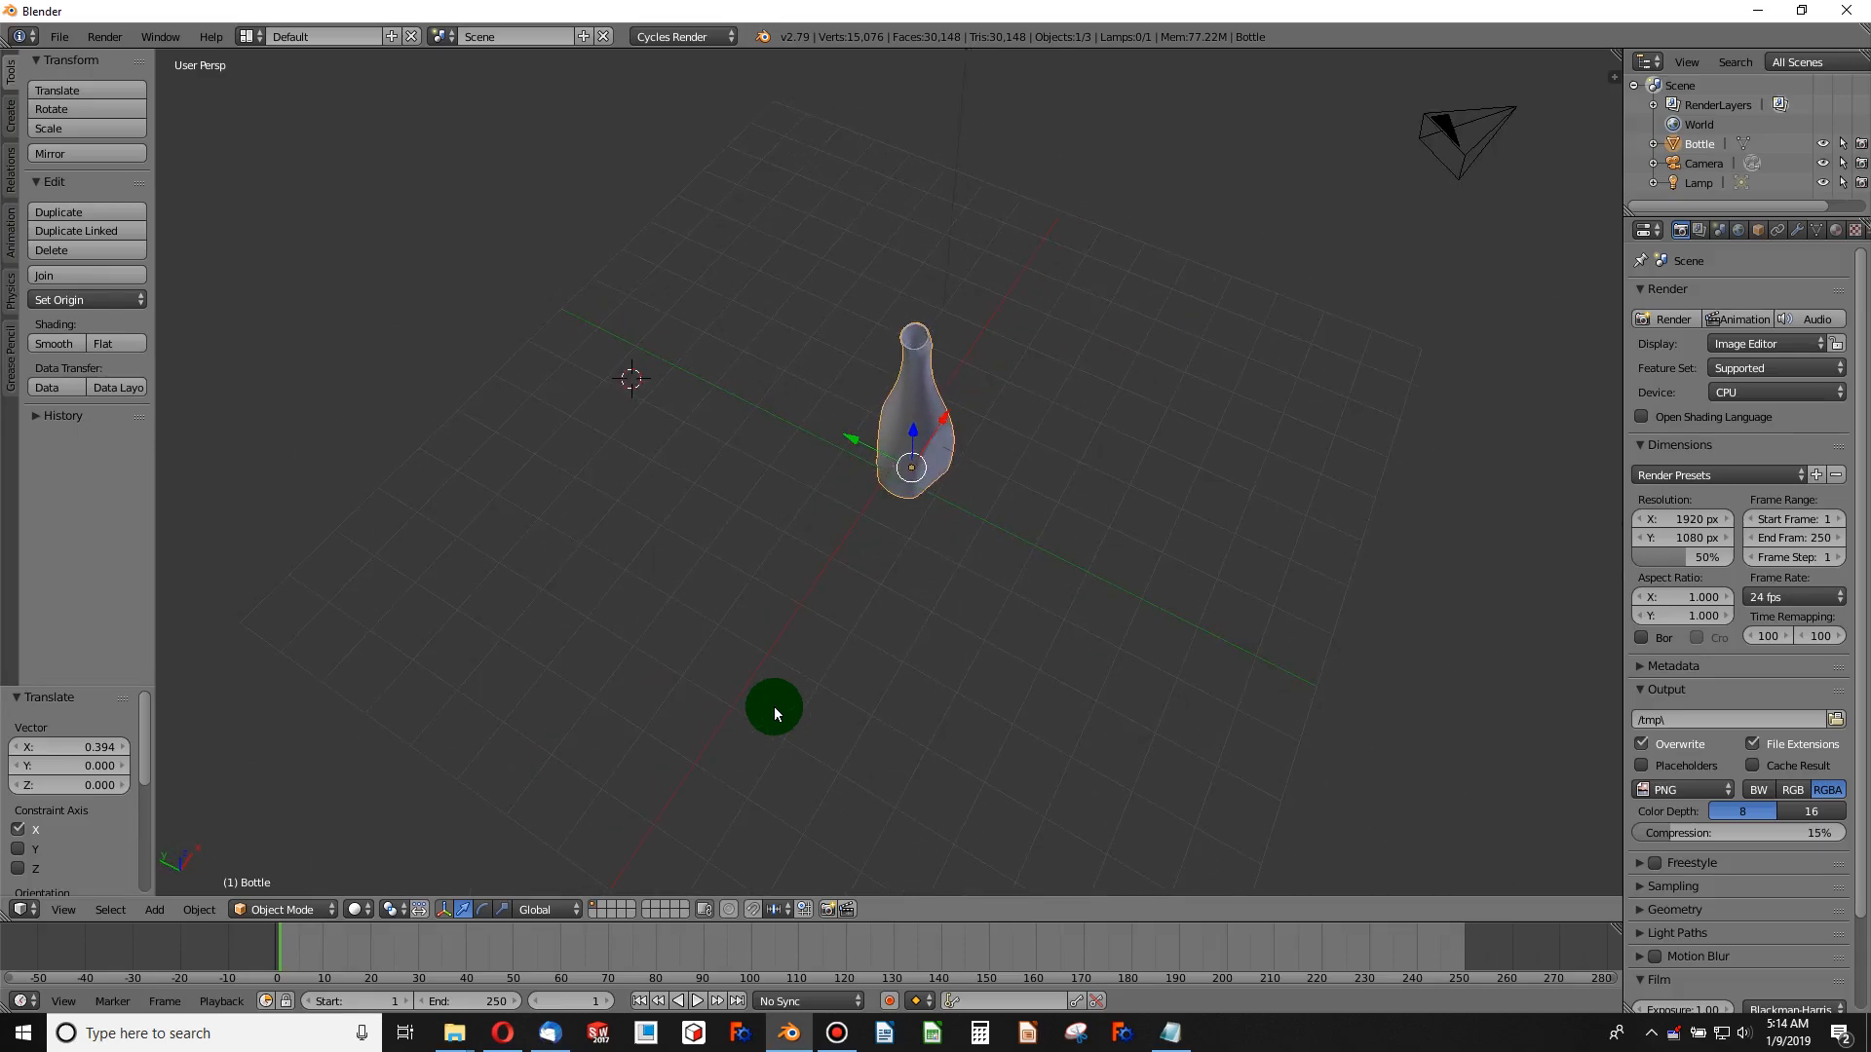
key("KP_3")
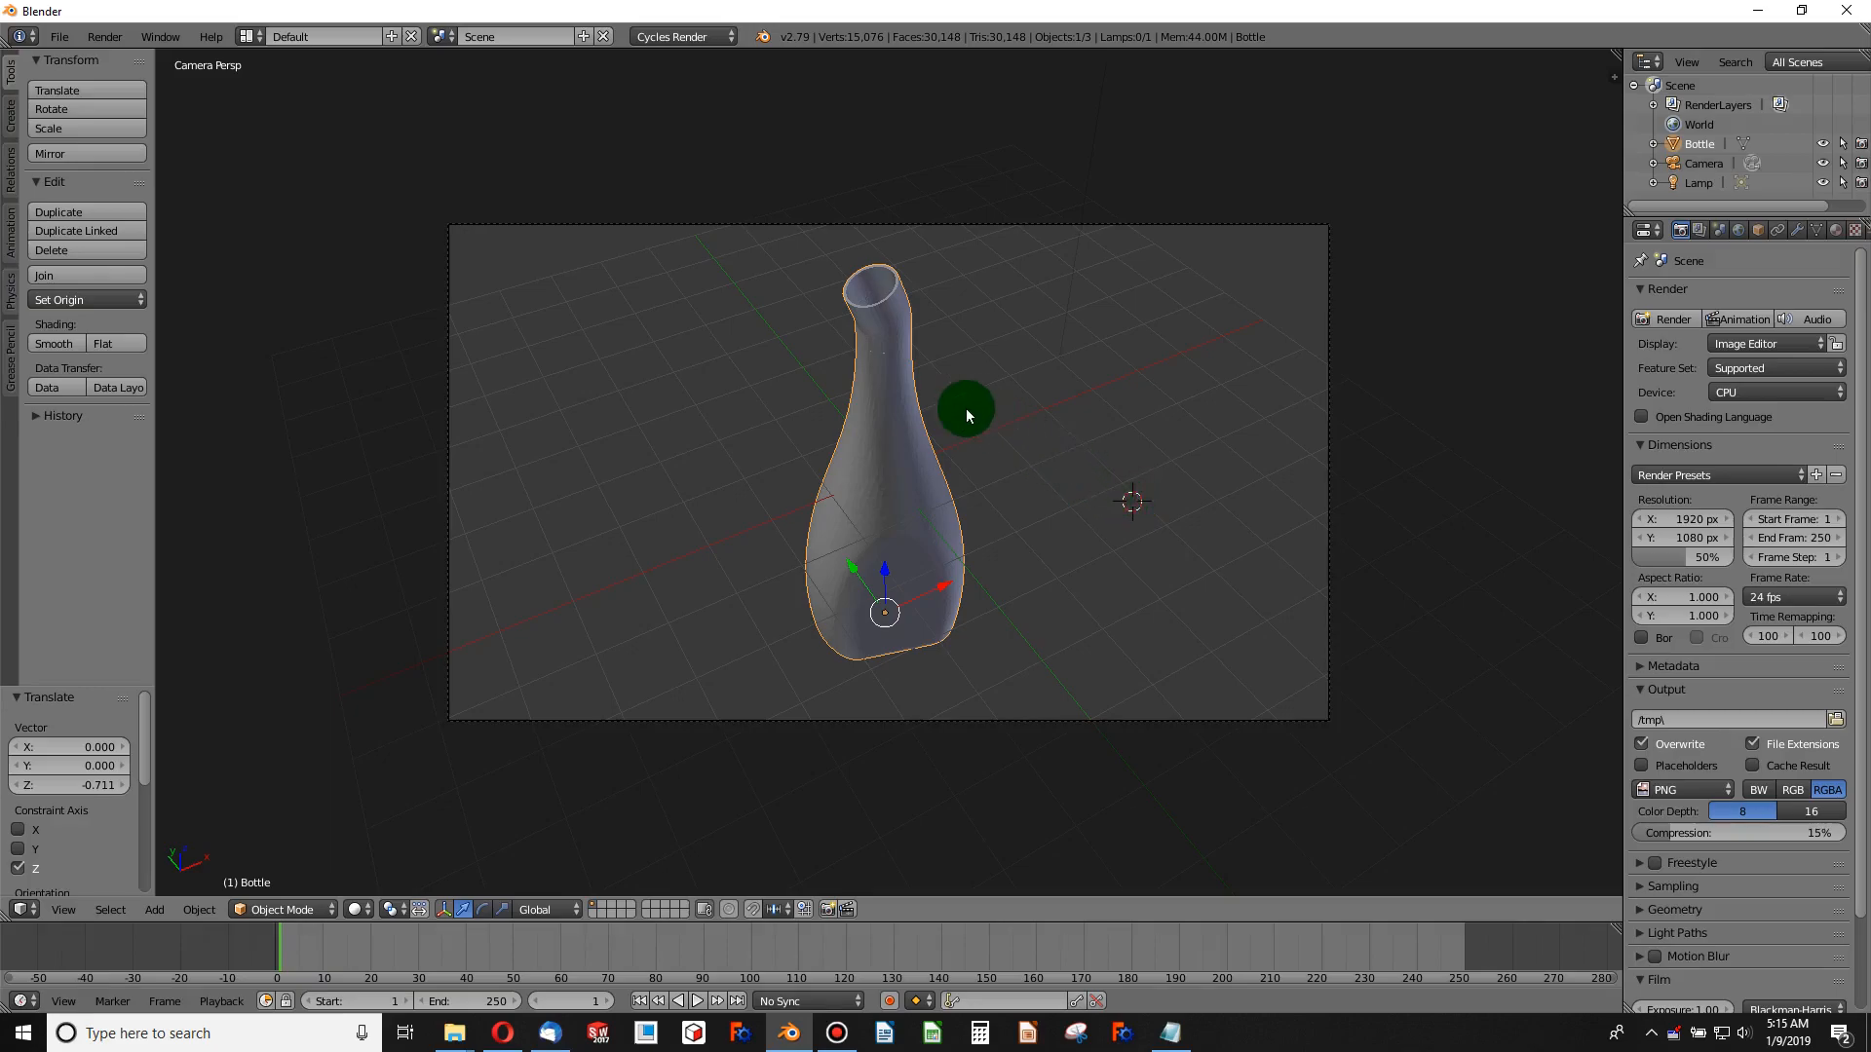
mouse_move(980, 397)
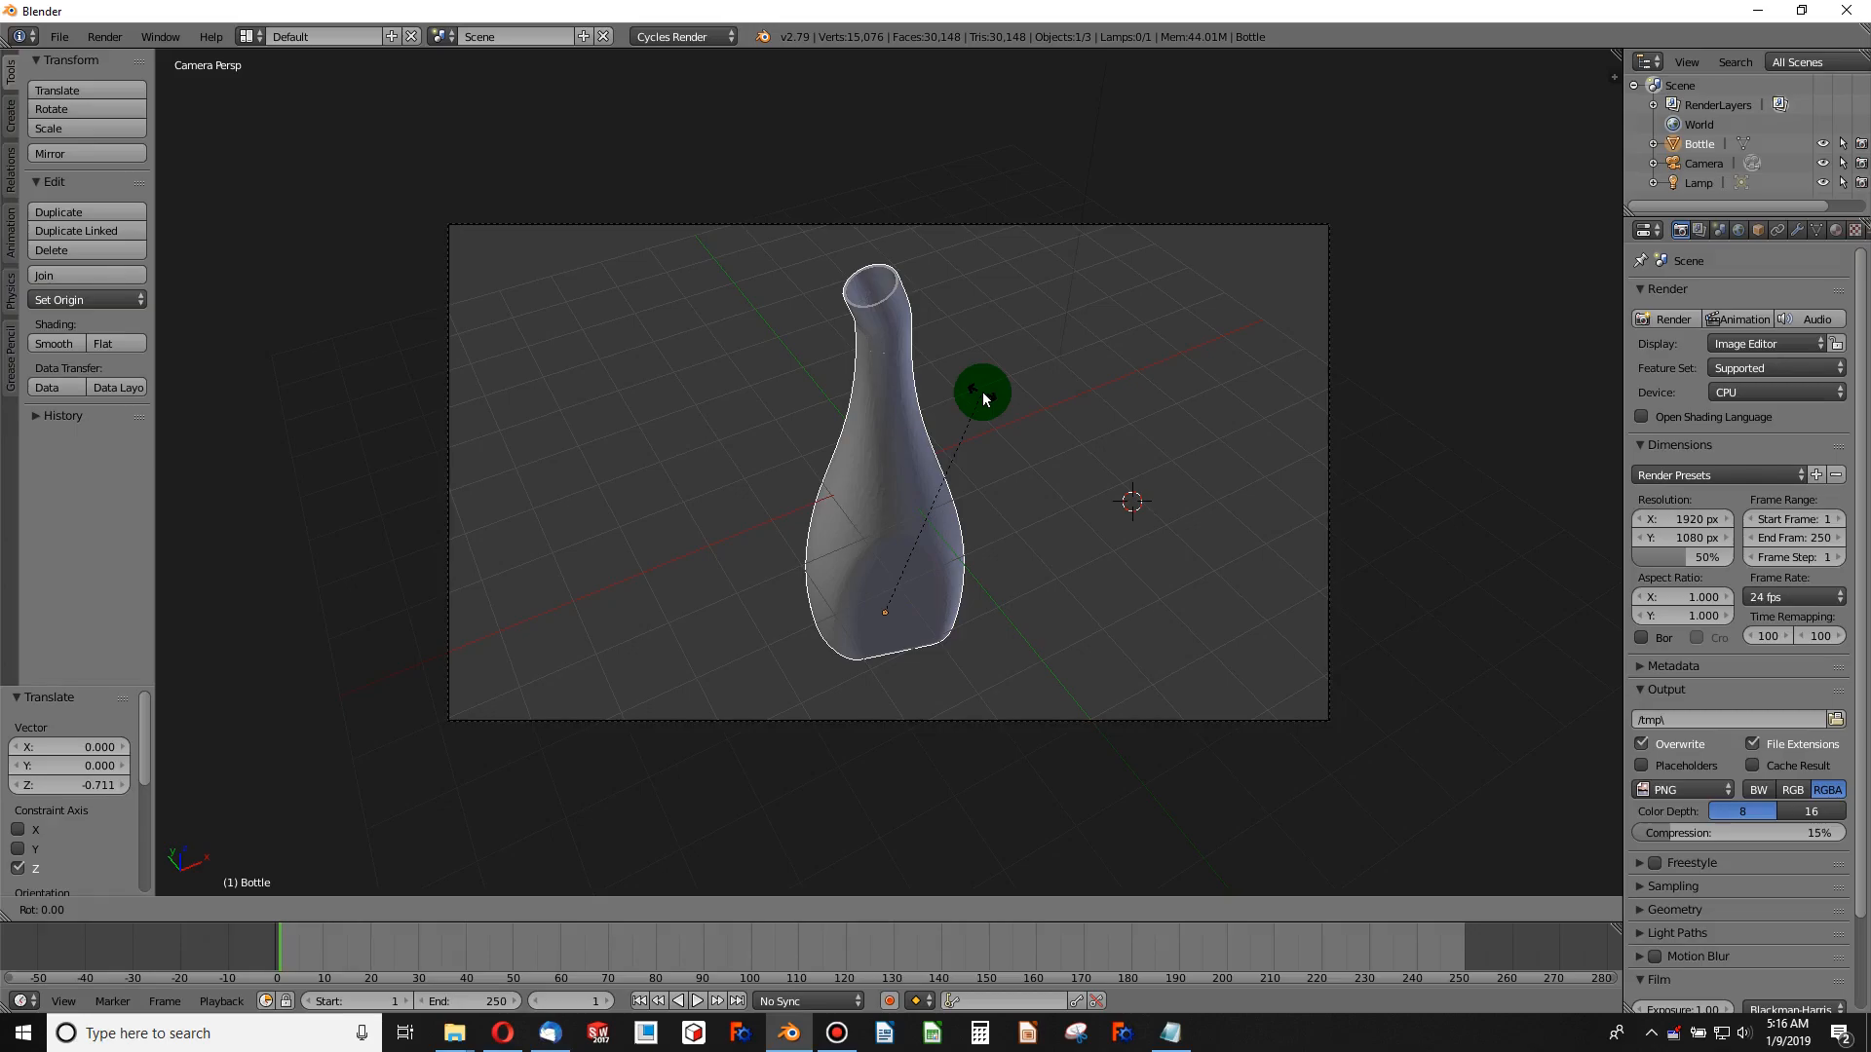
- Rotate the bottle 45 degrees about its vertical Z axis
left_click_drag(982, 392, 889, 810)
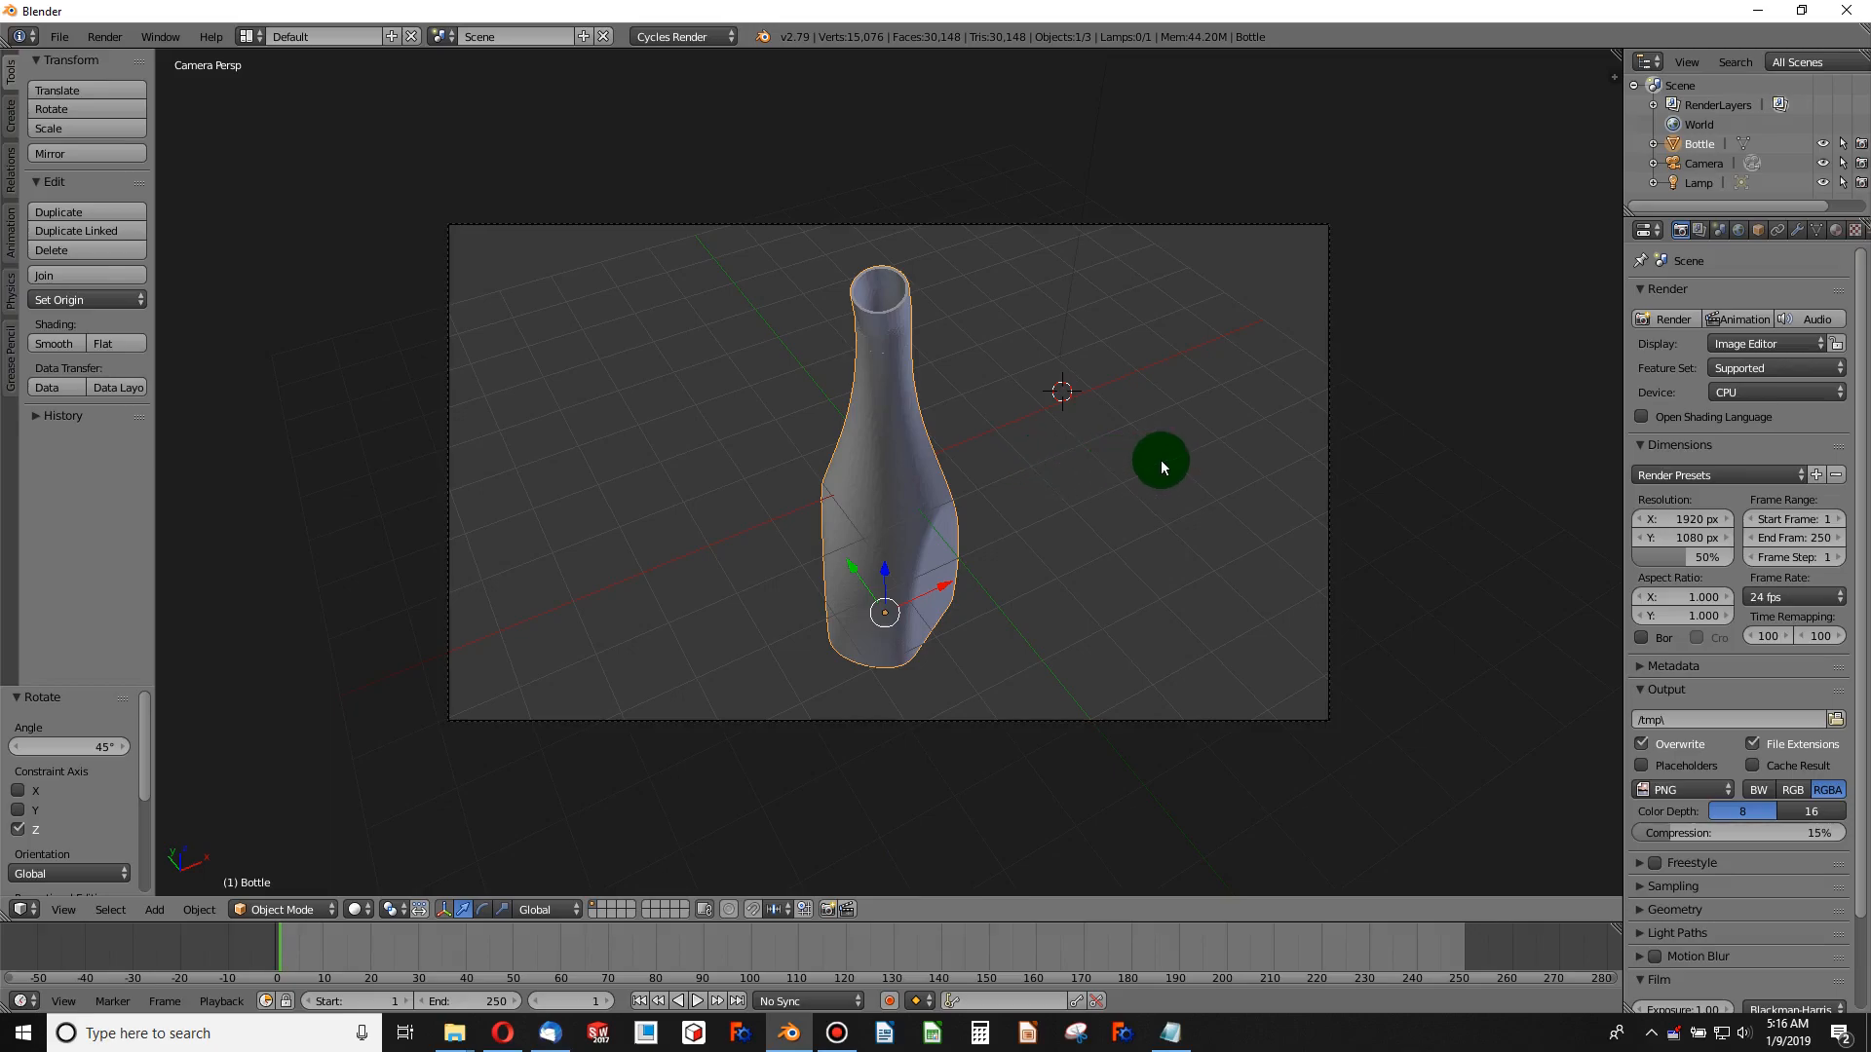
mouse_move(996, 462)
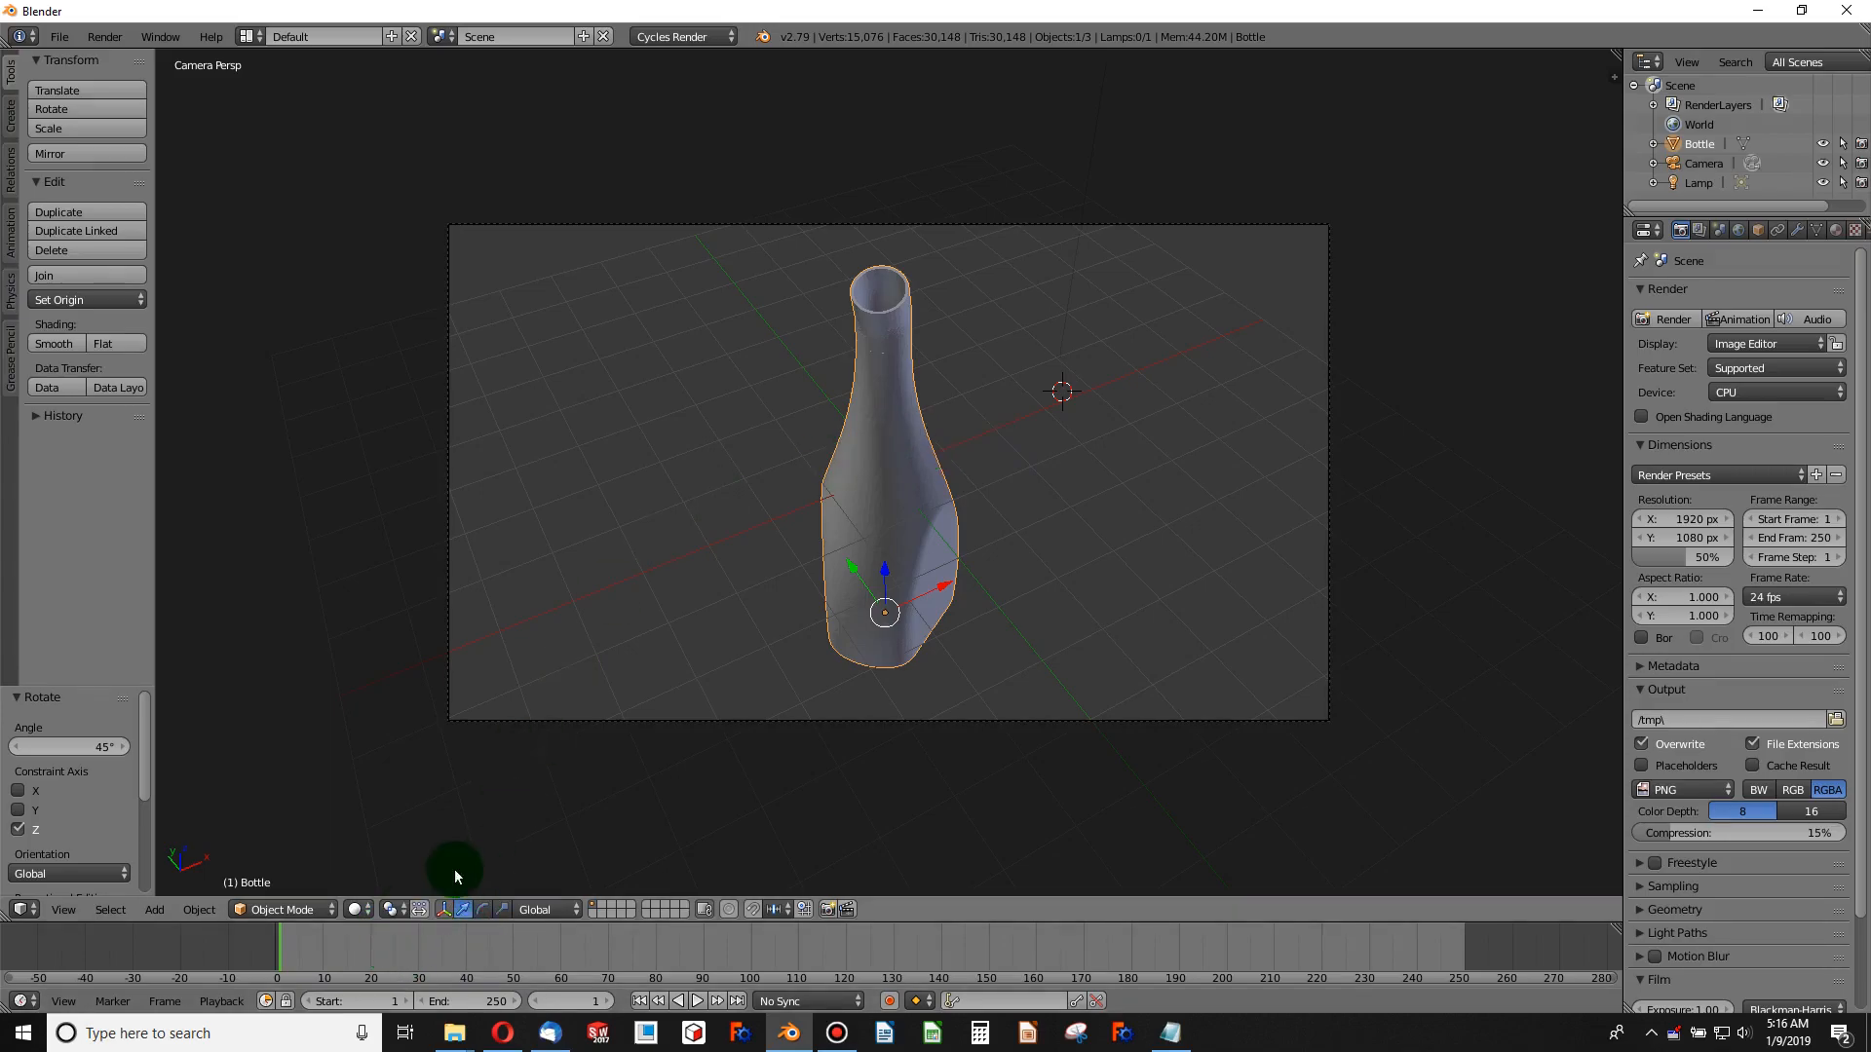
left_click(355, 911)
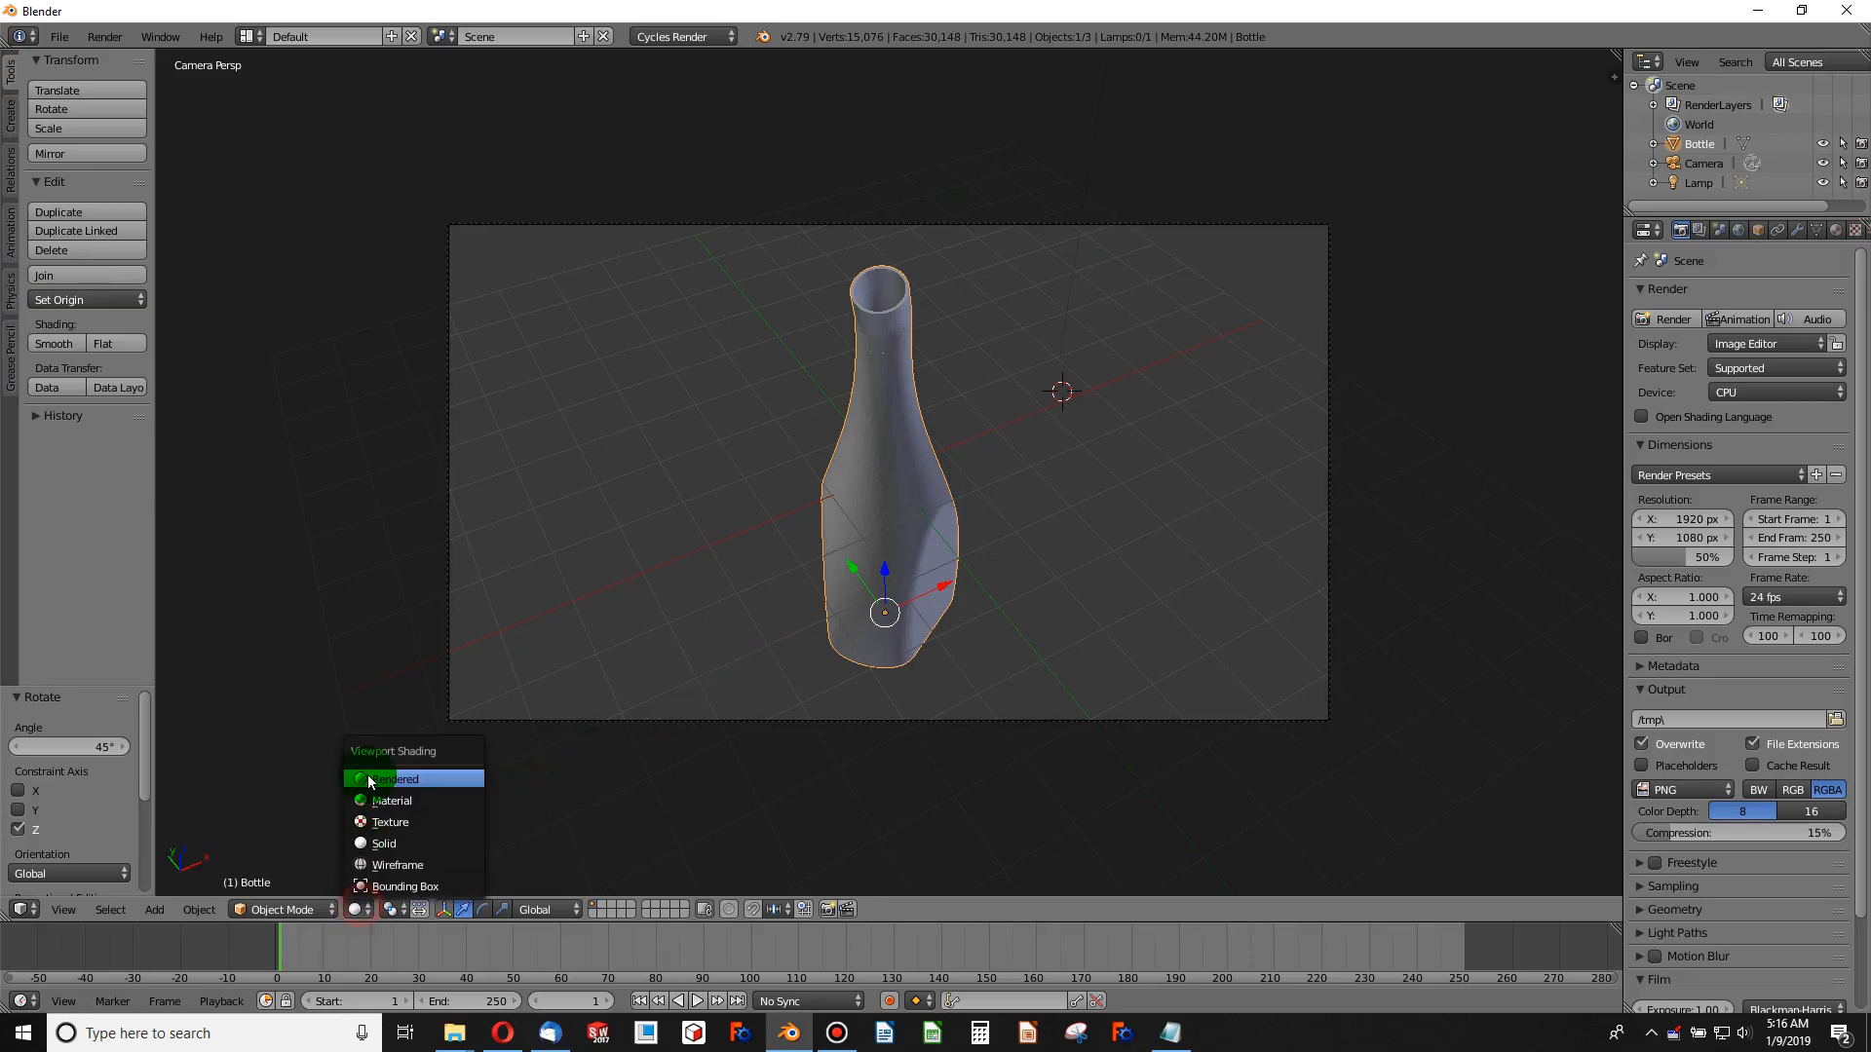
left_click(399, 777)
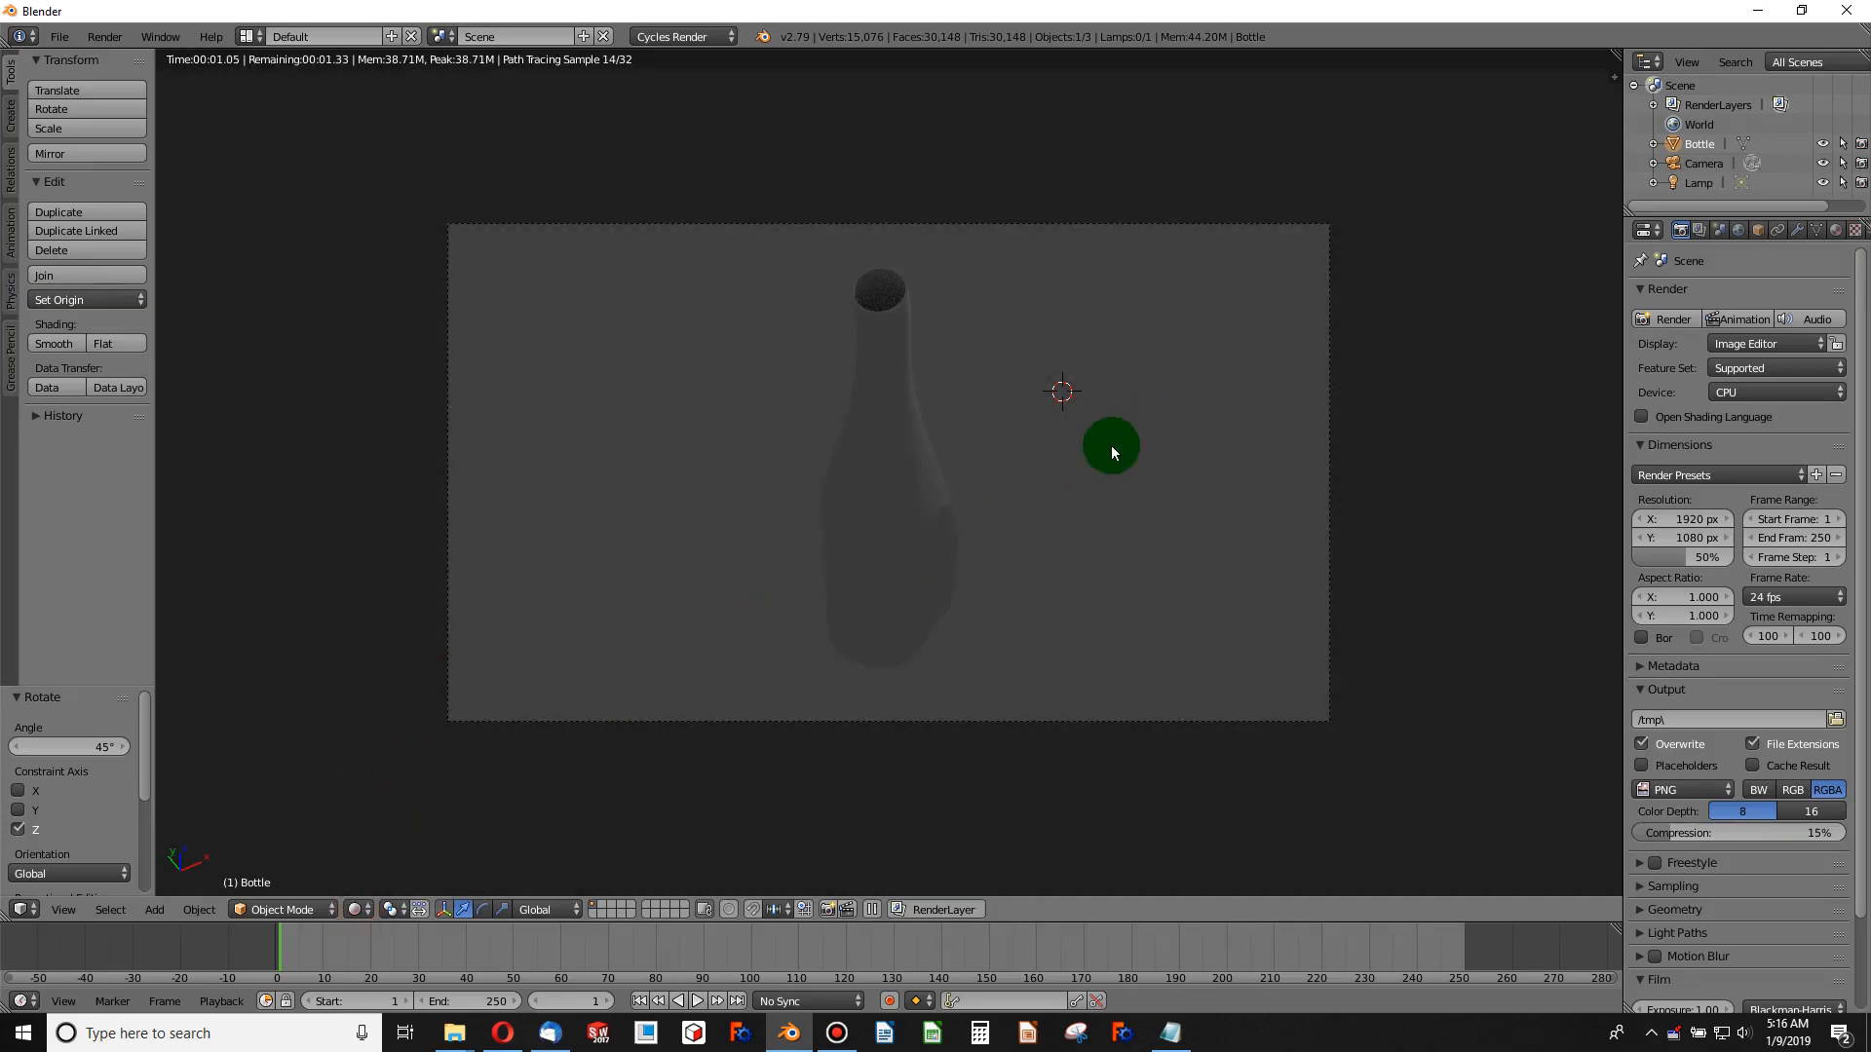
mouse_move(1125, 524)
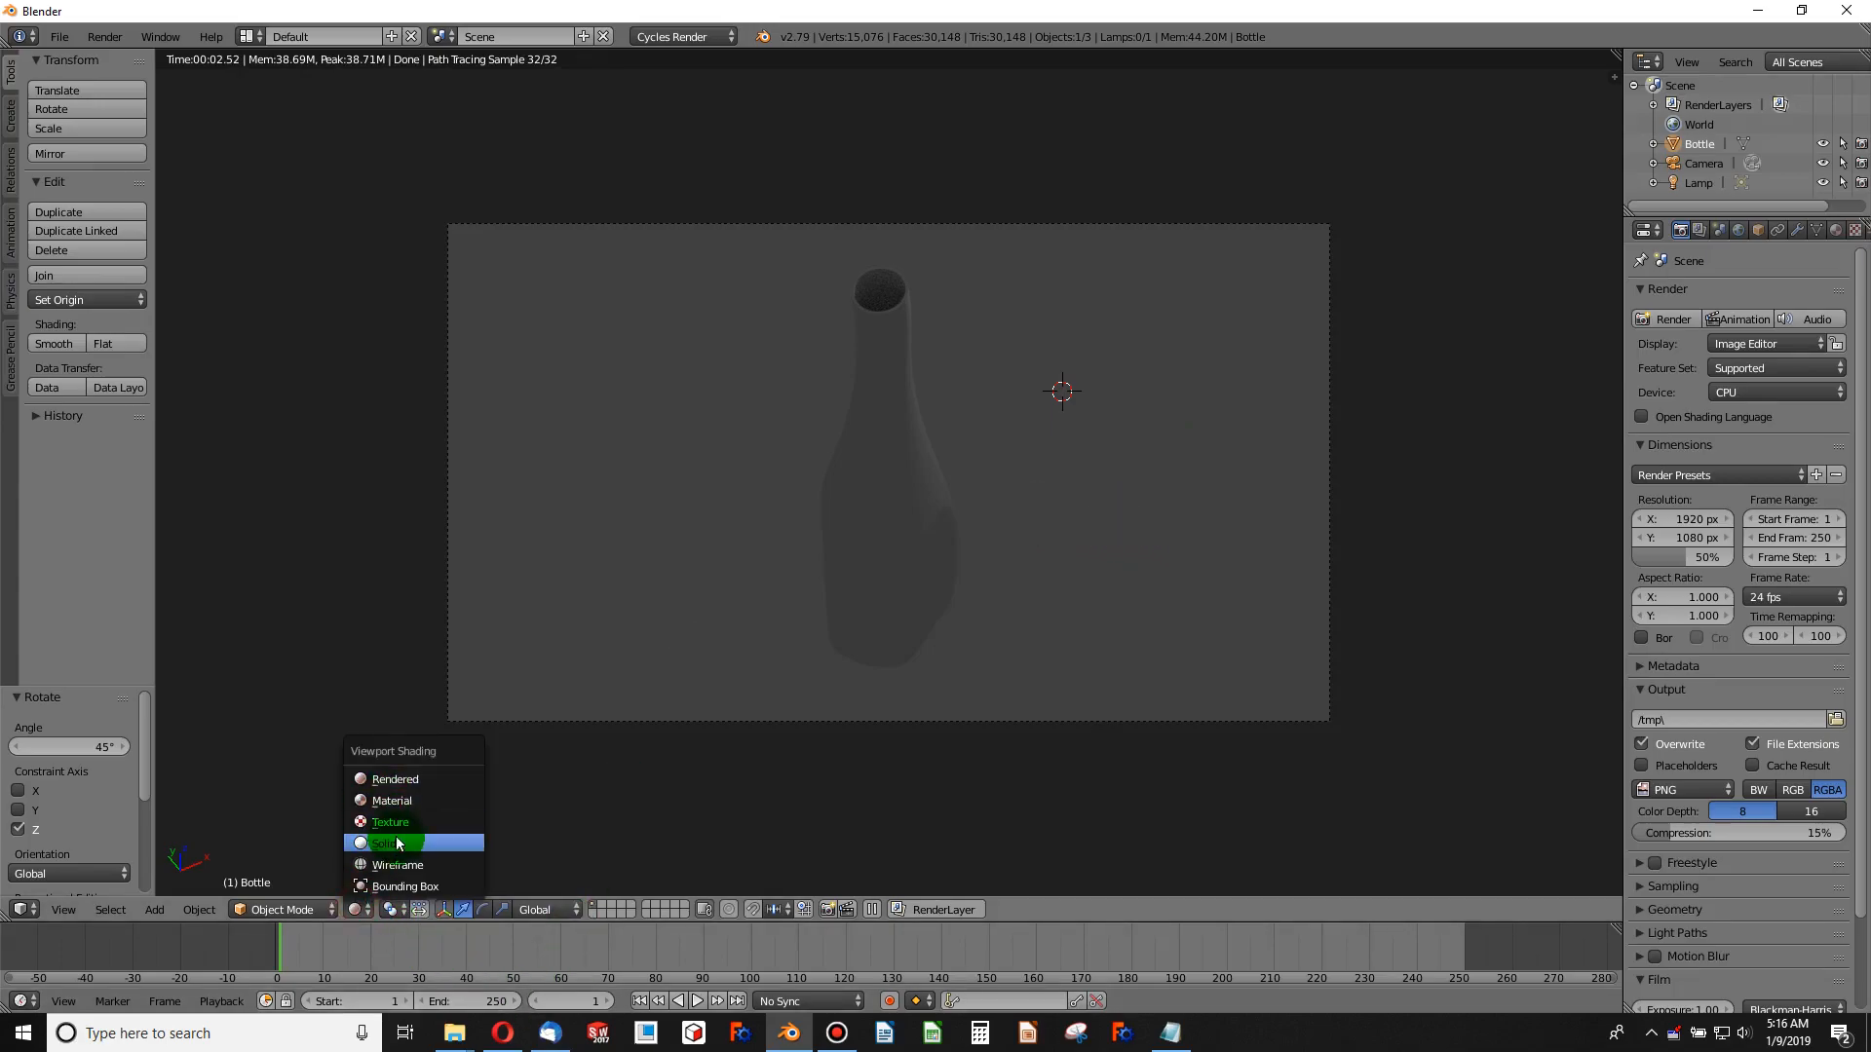
left_click(388, 843)
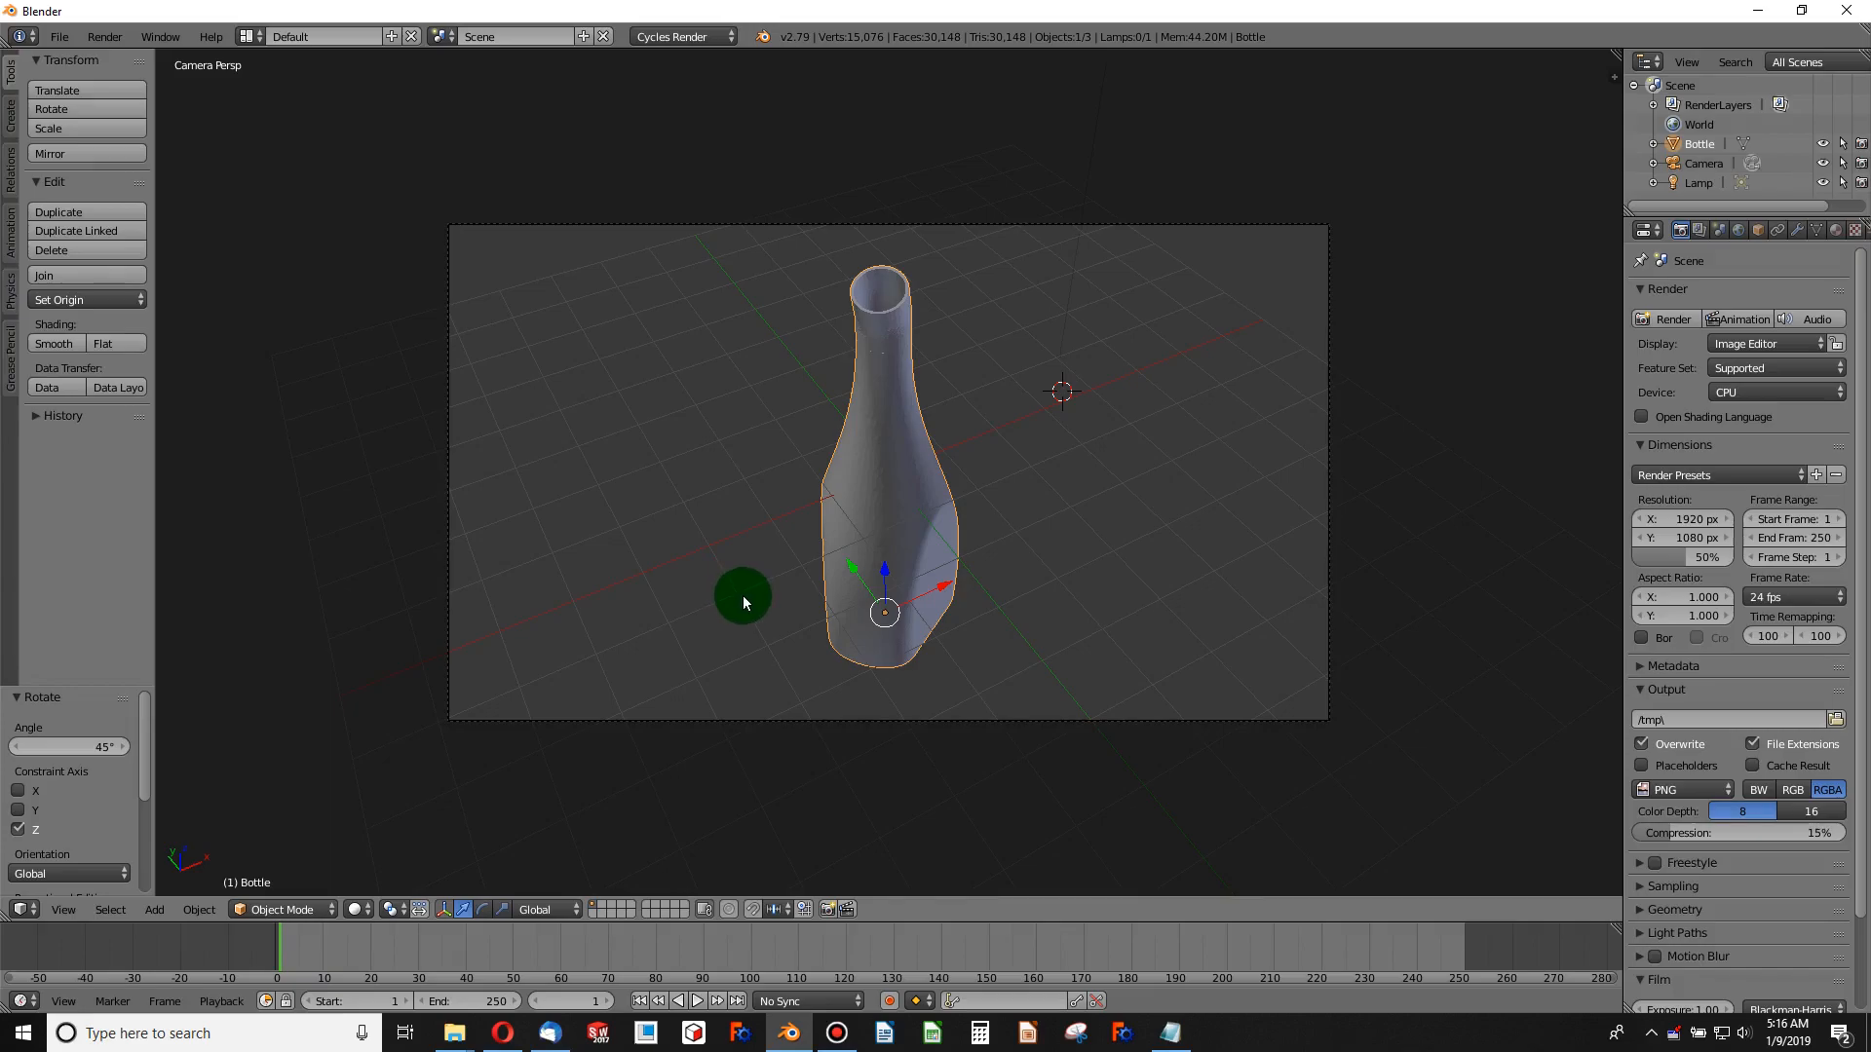
mouse_move(1007, 524)
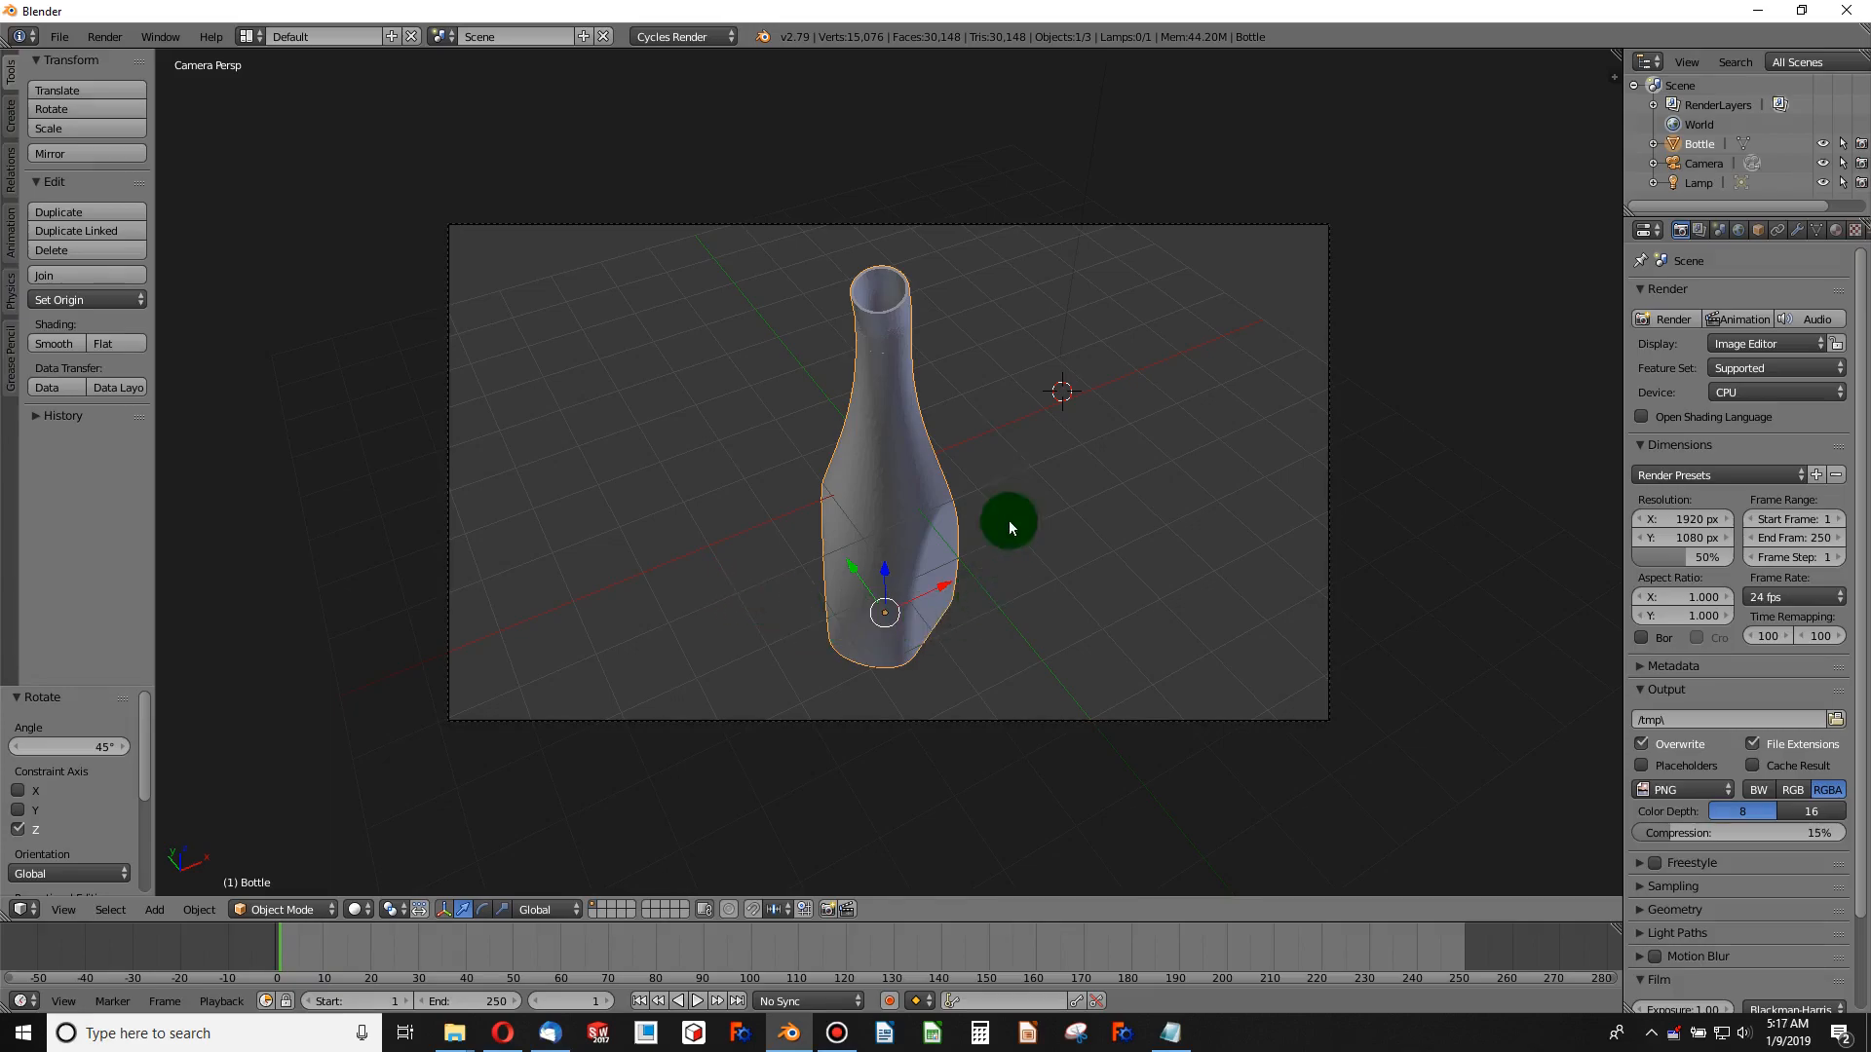
mouse_move(852, 343)
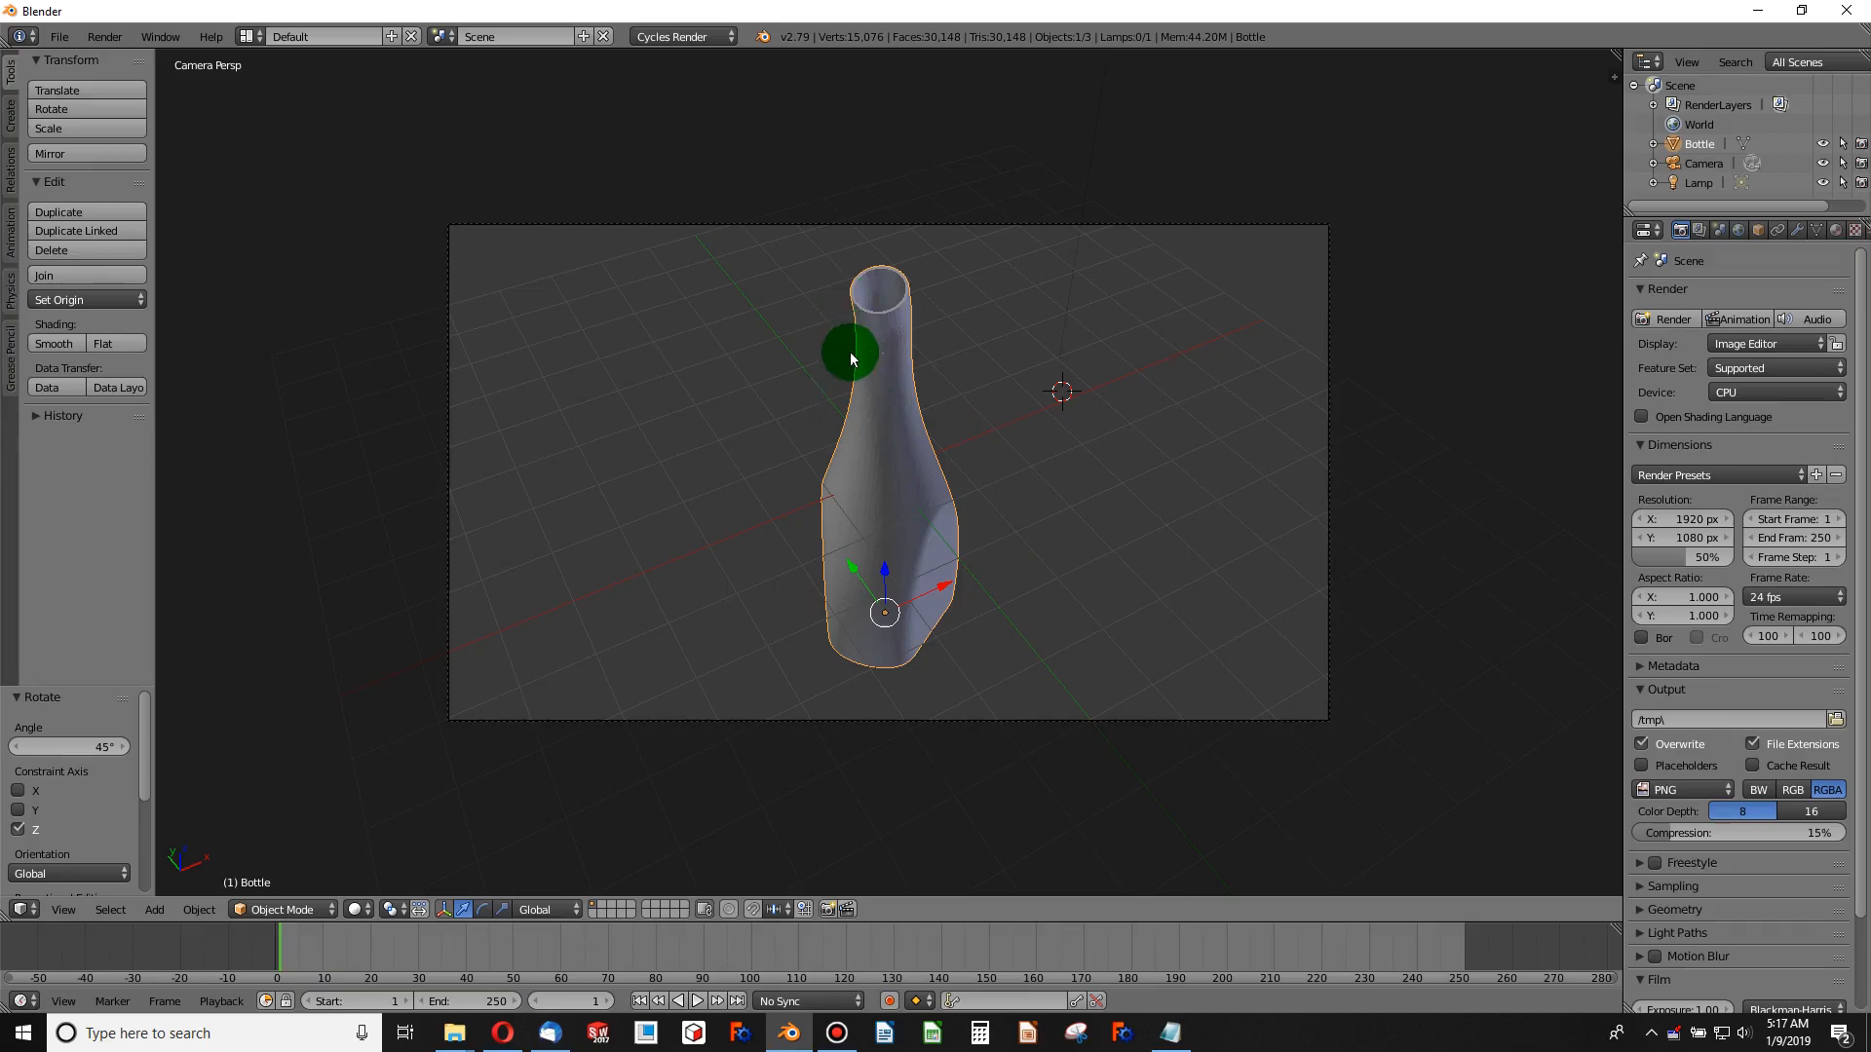
mouse_move(1608, 60)
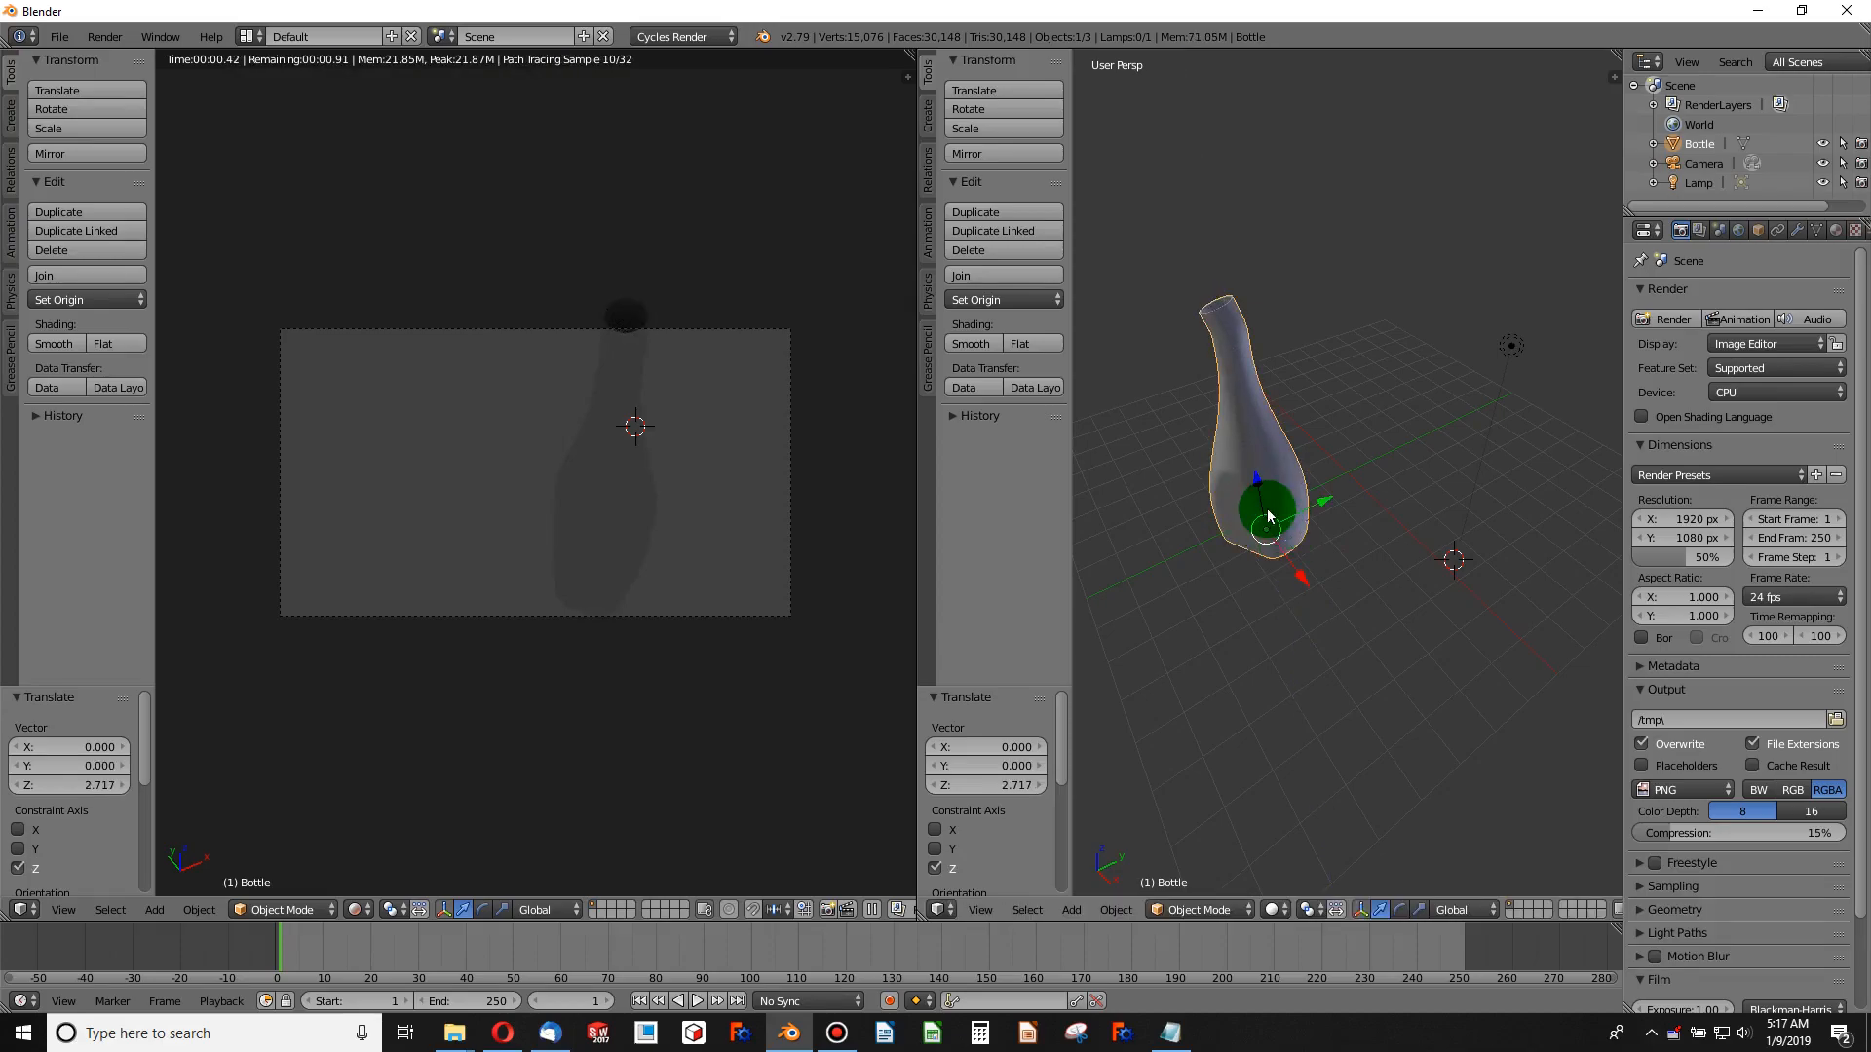
- Move the bottle along Z and Y in the solid view to test the live preview
left_click_drag(1268, 514, 1407, 571)
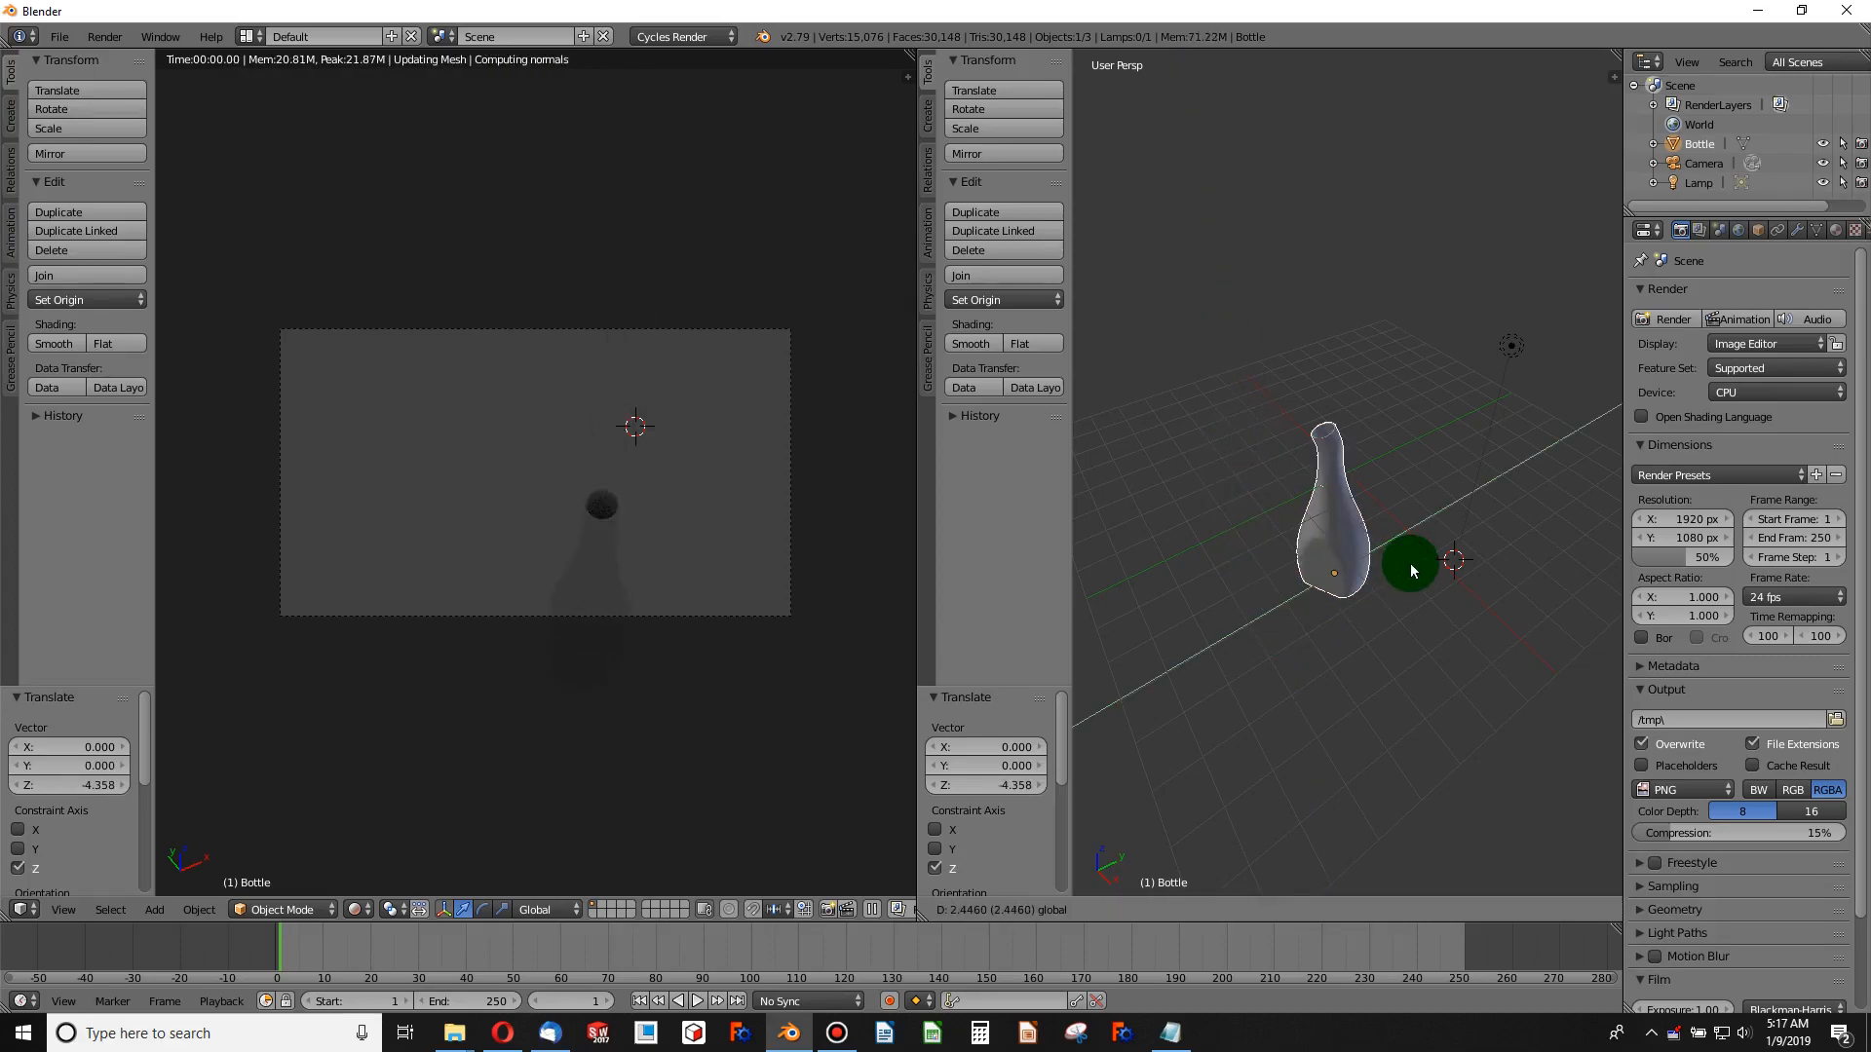
left_click_drag(1410, 571, 1390, 524)
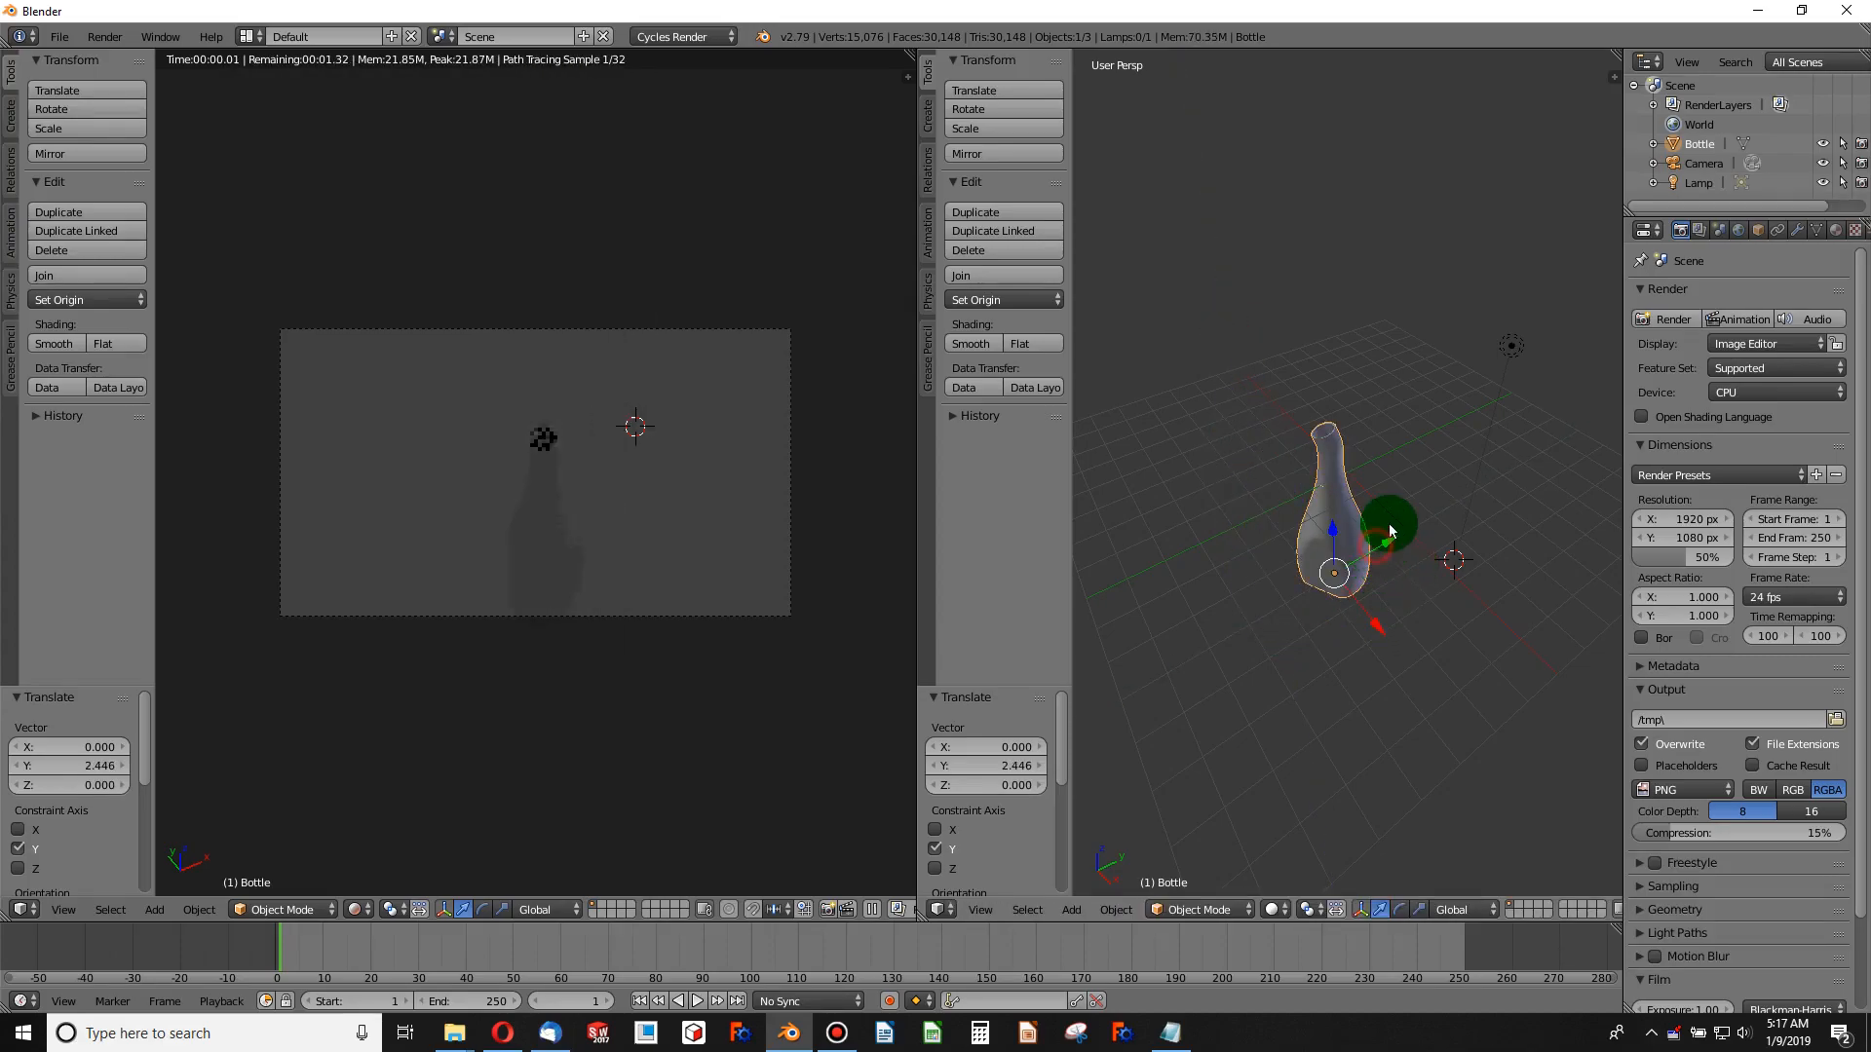